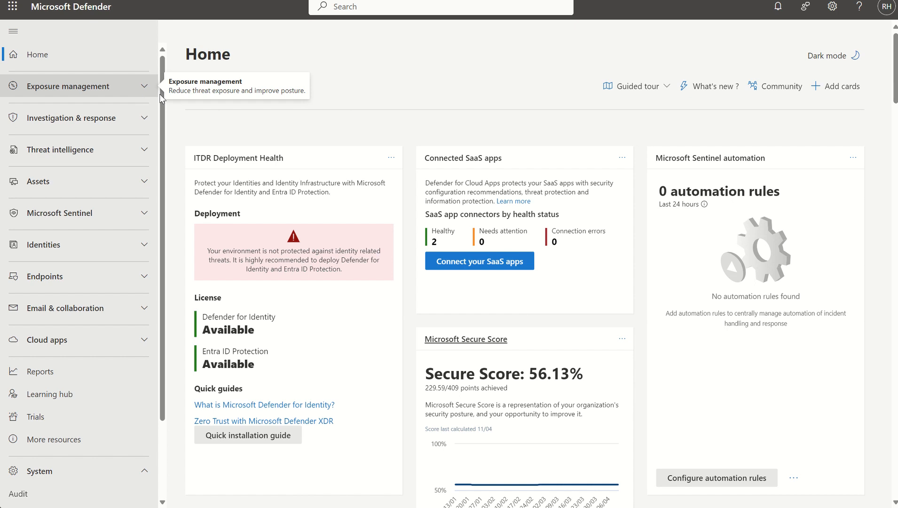
mouse_move(162, 96)
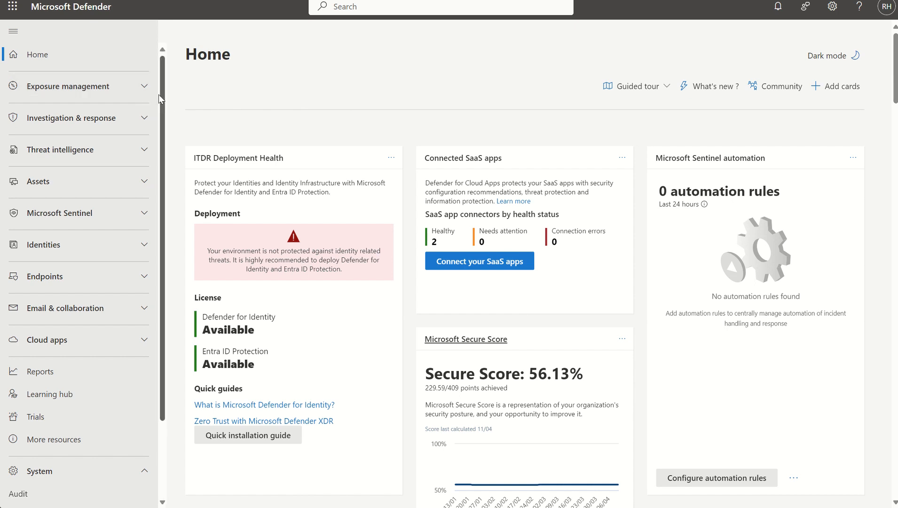
Step: Show the Permissions page listing role groups for Defender XDR, Entra ID, Email & collaboration and Cloud Apps
scroll(down, 3)
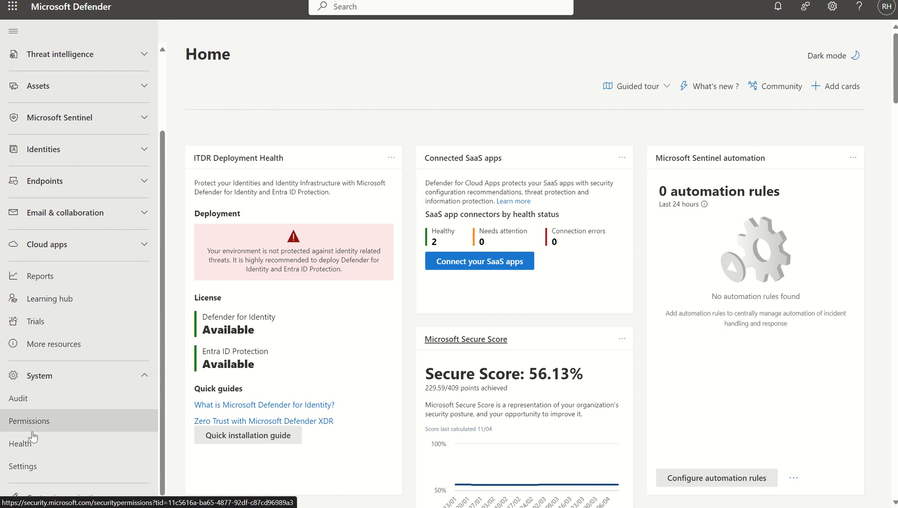
click(29, 420)
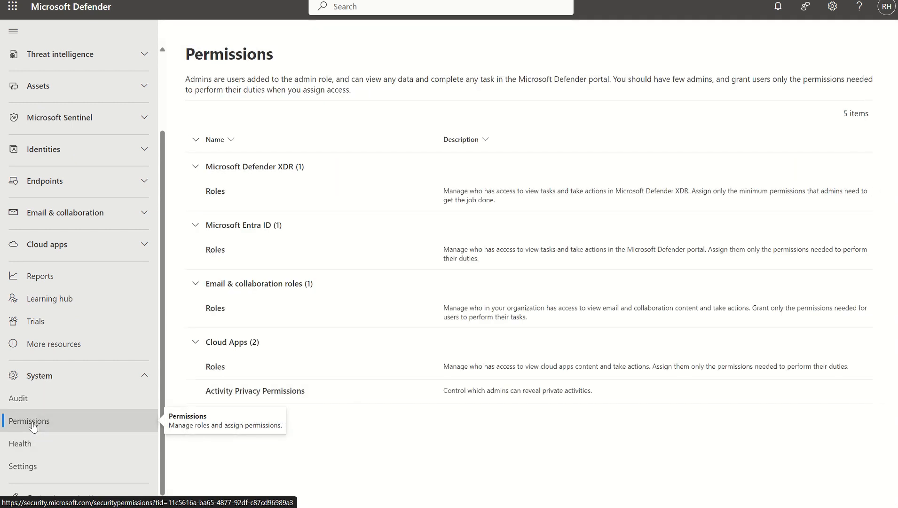
mouse_move(199, 428)
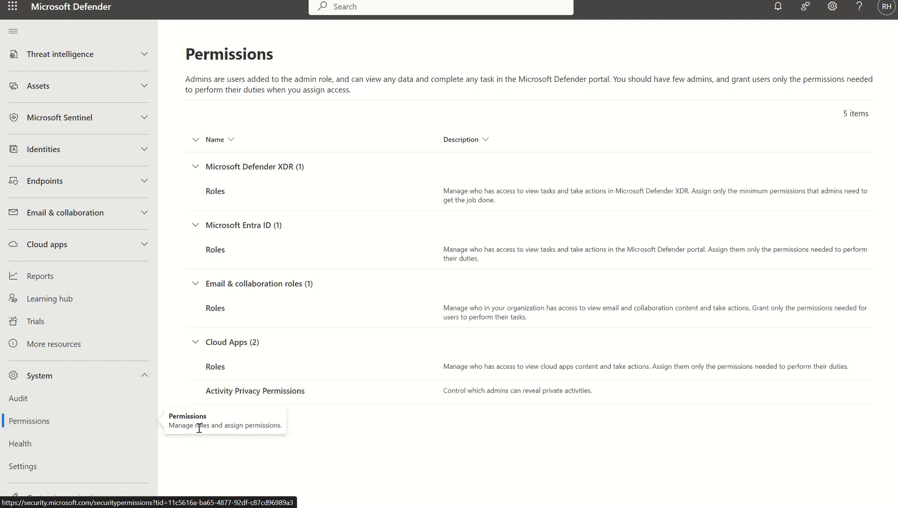
mouse_move(287, 363)
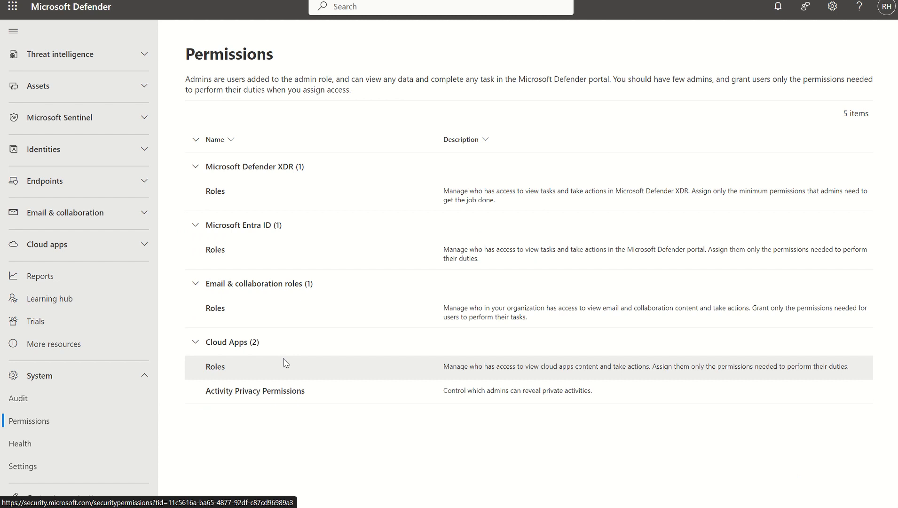
mouse_move(274, 296)
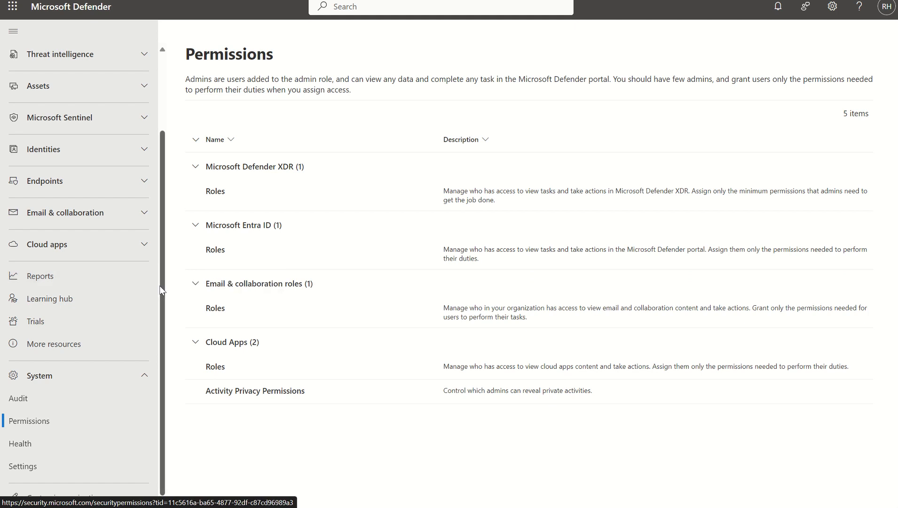
scroll(up, 3)
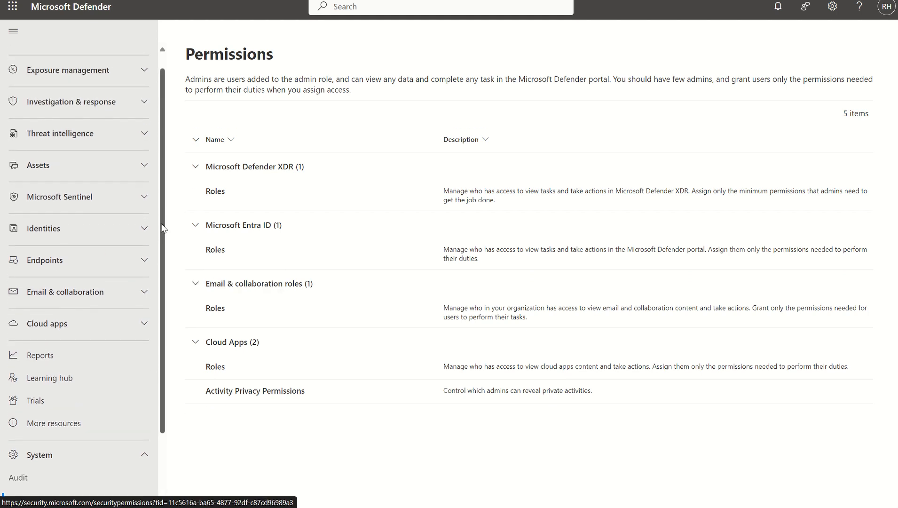
scroll(down, 3)
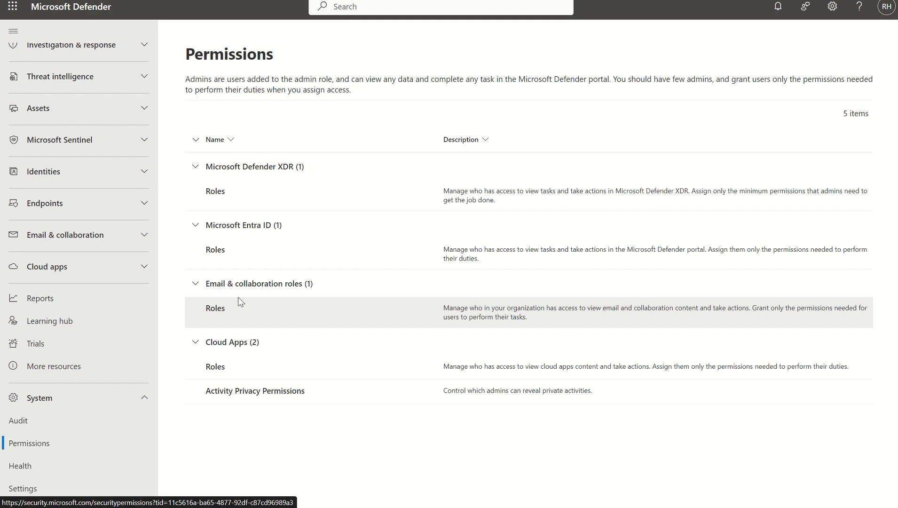
mouse_move(225, 169)
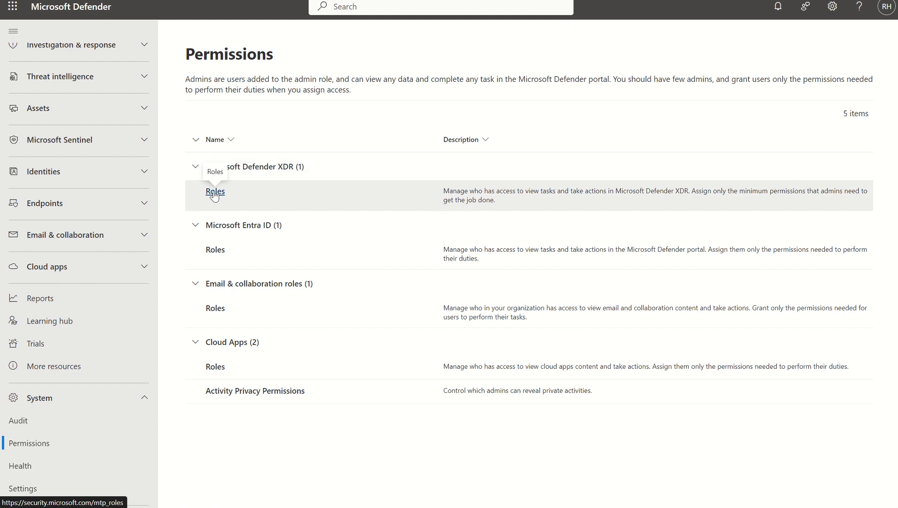
Step: List the Defender XDR roles and show the actions menu for Audit Manager
click(214, 191)
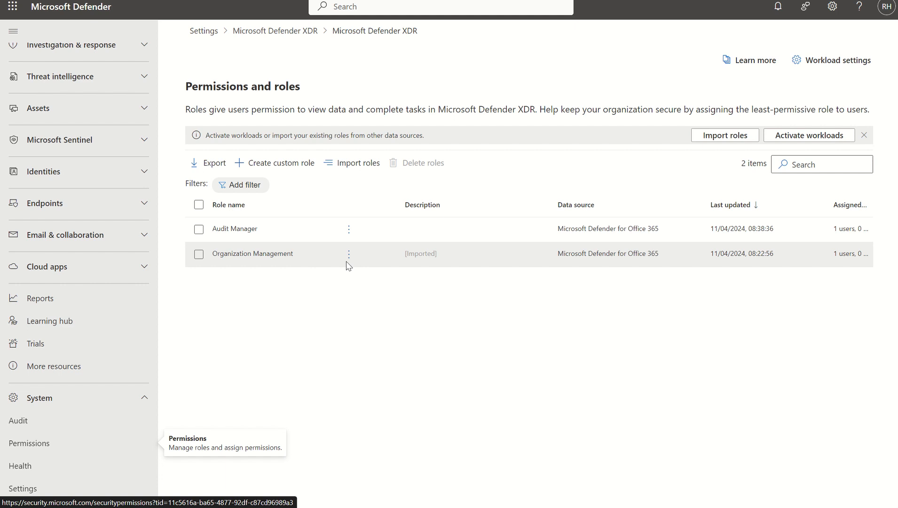
mouse_move(254, 233)
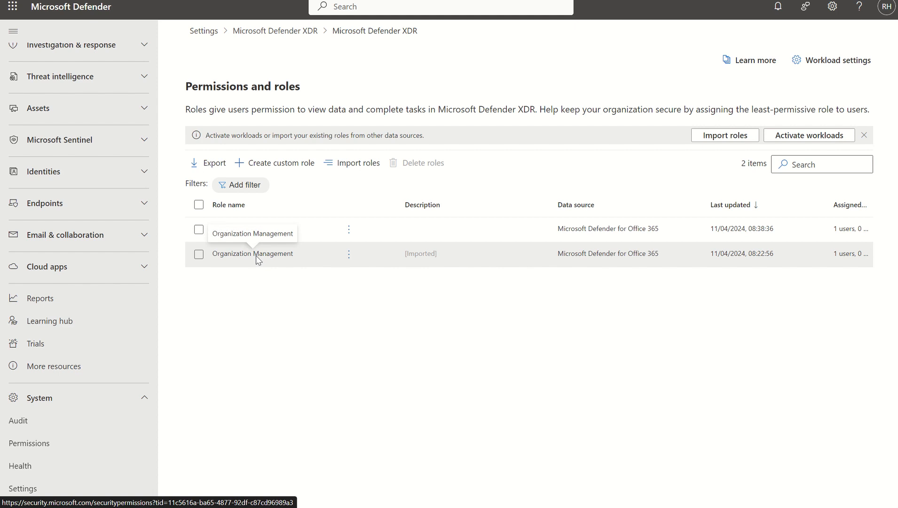
mouse_move(349, 229)
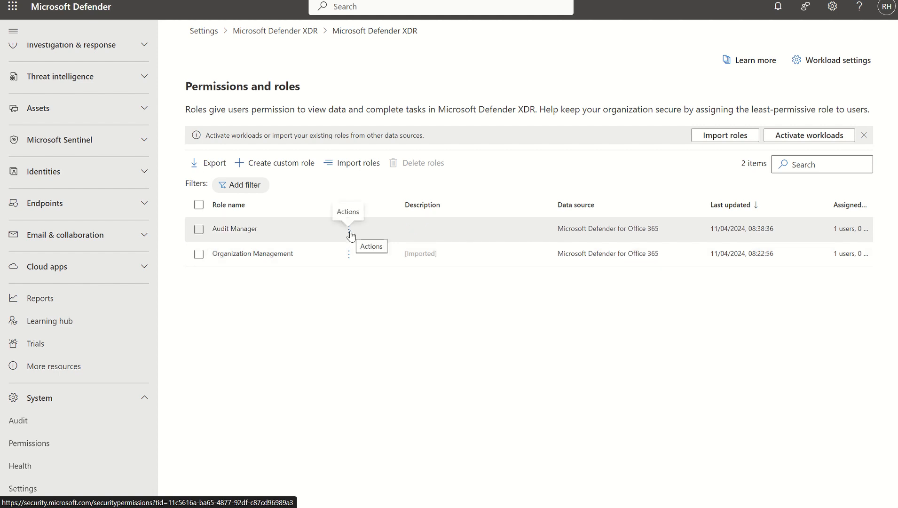
click(350, 235)
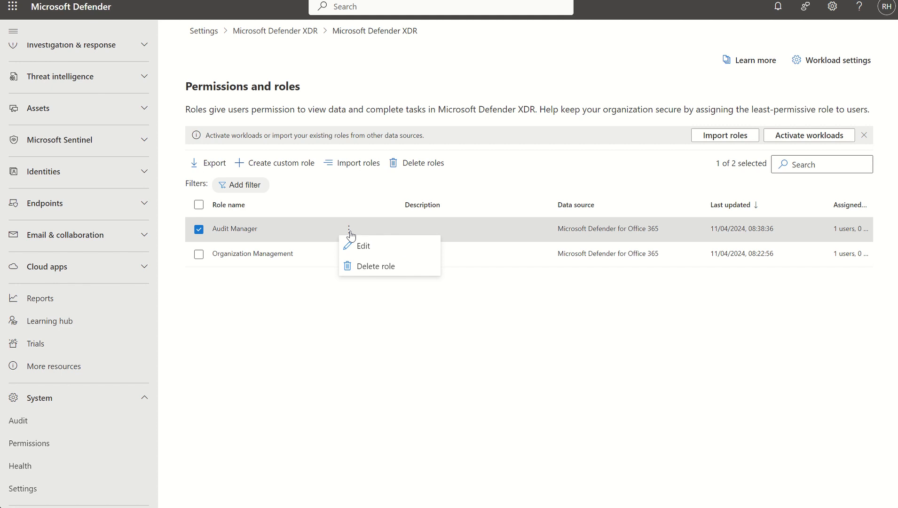
Step: Edit the Audit Manager role and review its basics, permission groups and user assignment
click(363, 245)
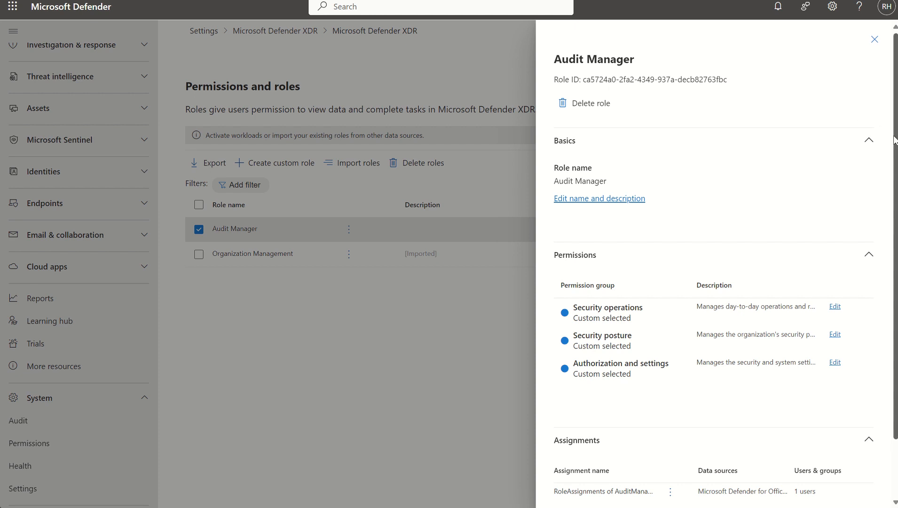
scroll(down, 3)
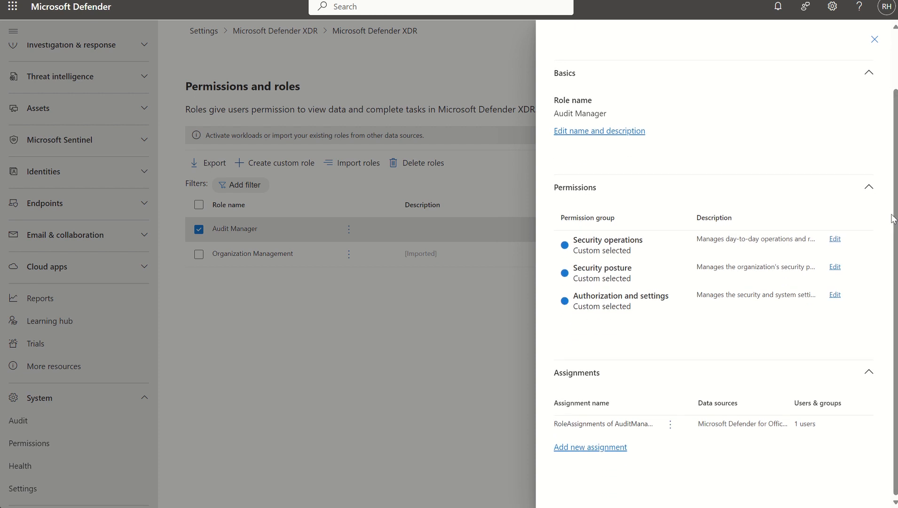
mouse_move(650, 246)
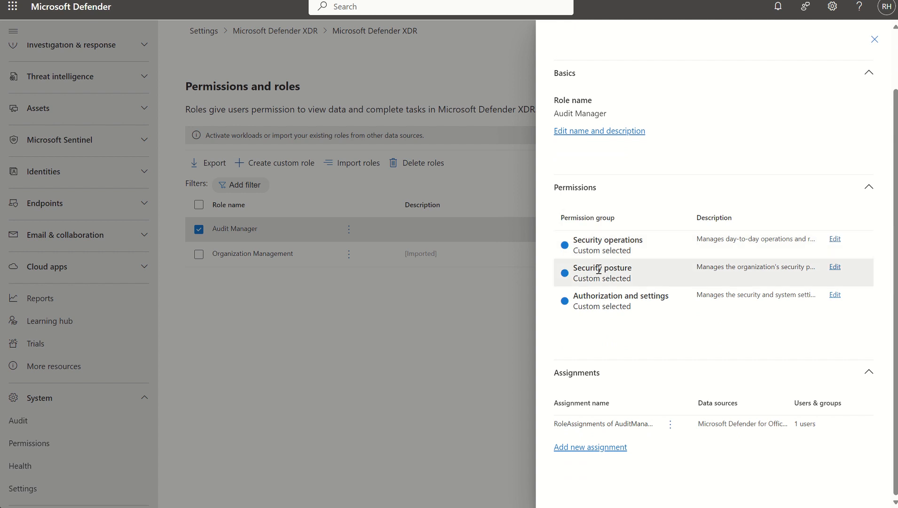
mouse_move(602, 295)
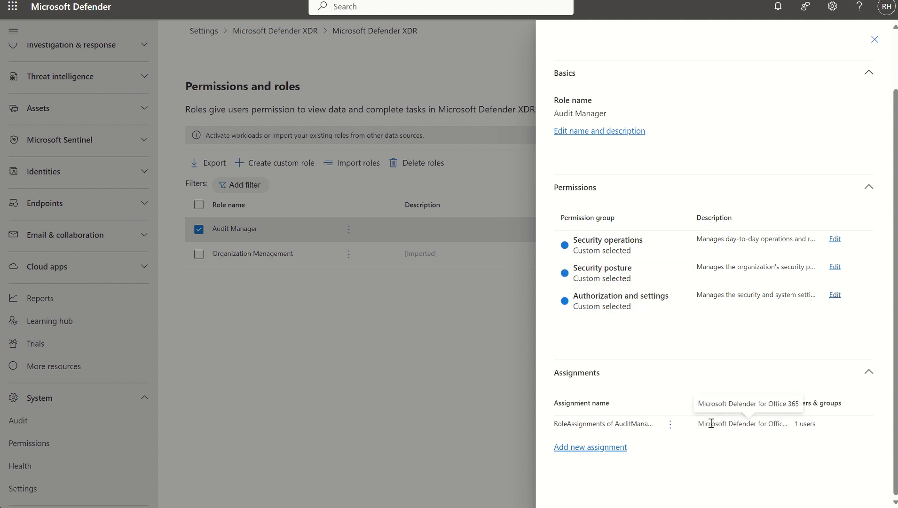
mouse_move(894, 309)
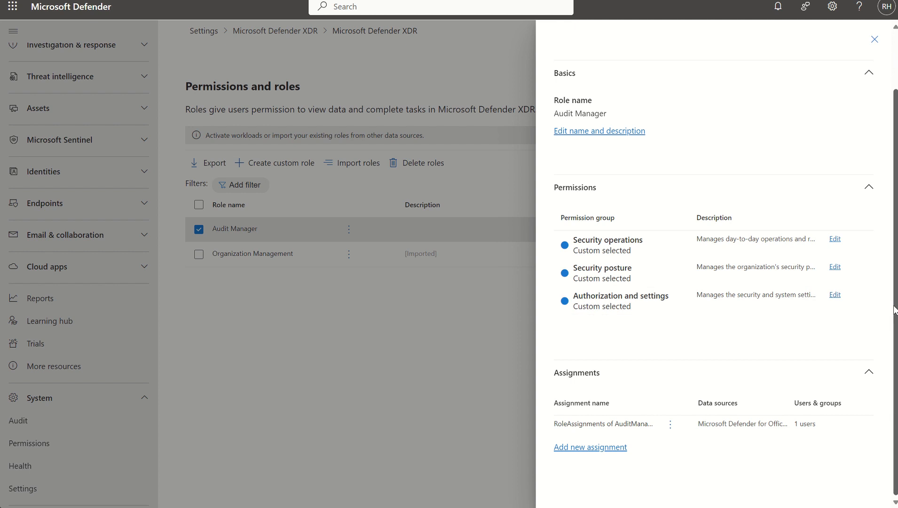
scroll(up, 3)
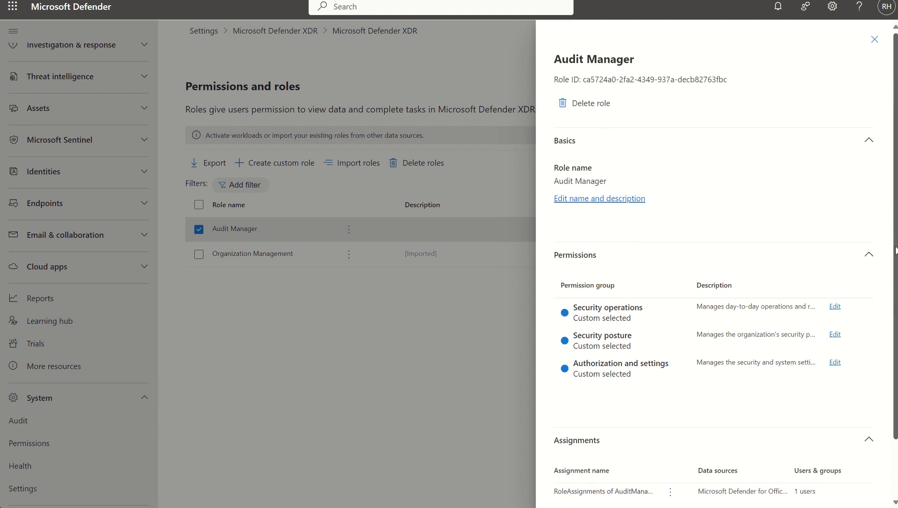
scroll(down, 3)
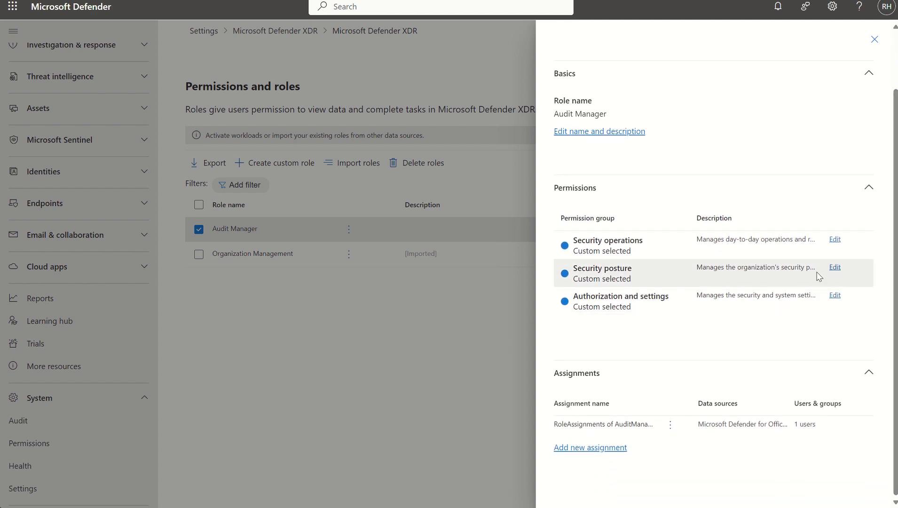
mouse_move(834, 246)
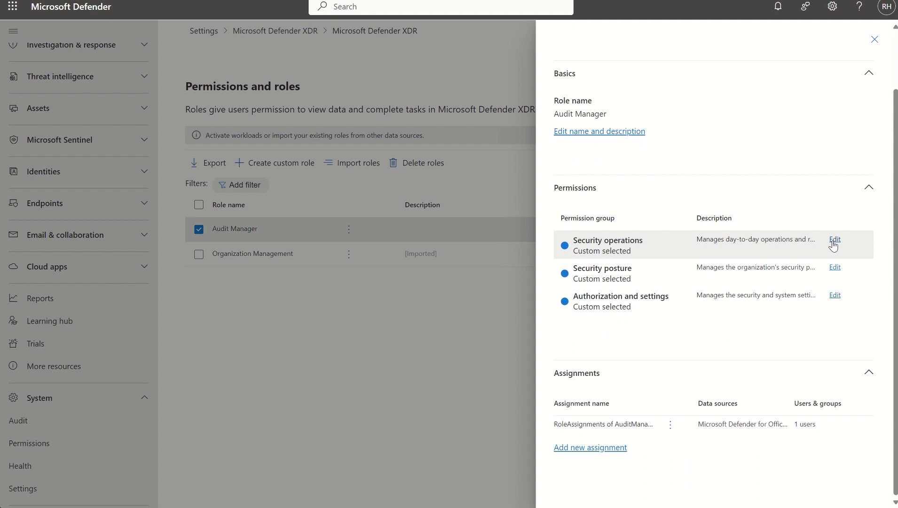
Step: Review Audit Manager's Security operations permissions and cancel without changes
click(834, 239)
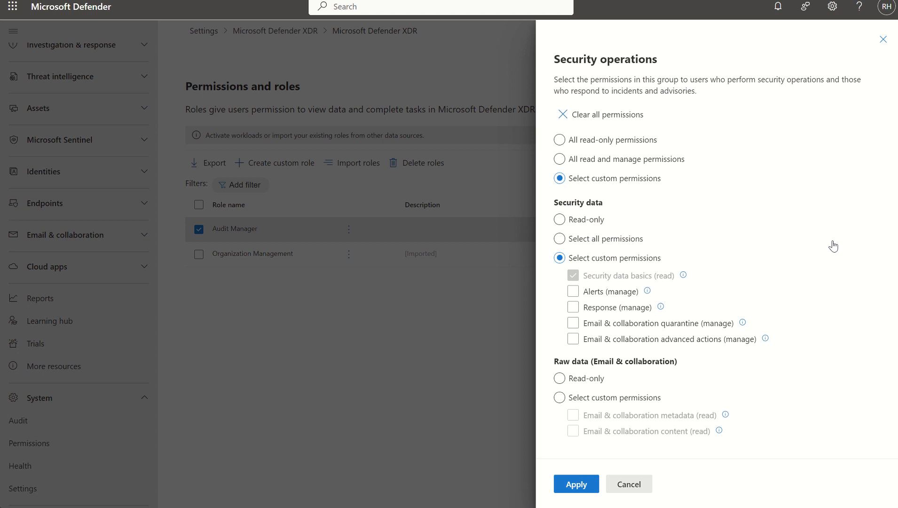
mouse_move(638, 73)
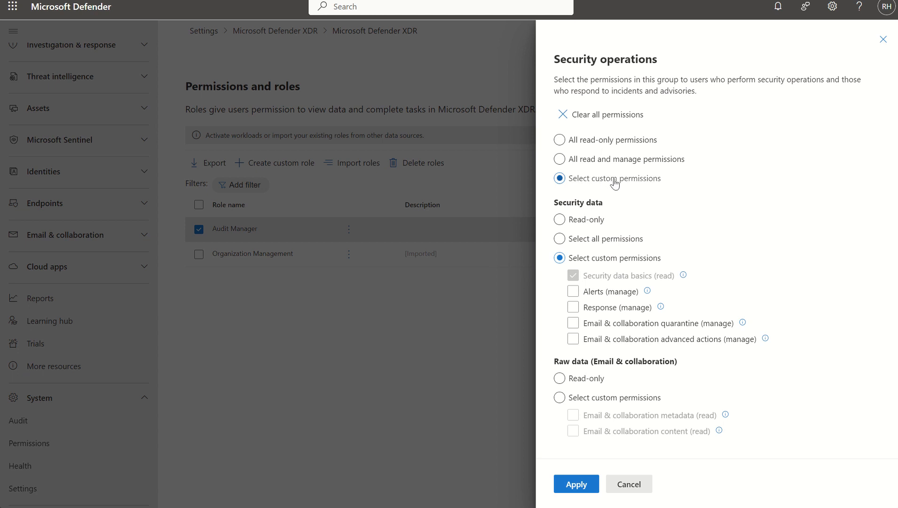
mouse_move(605, 235)
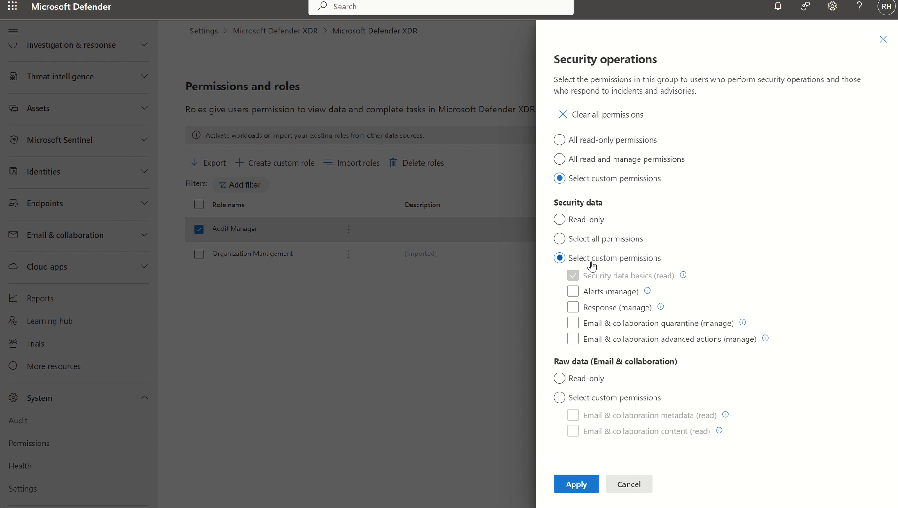
mouse_move(654, 280)
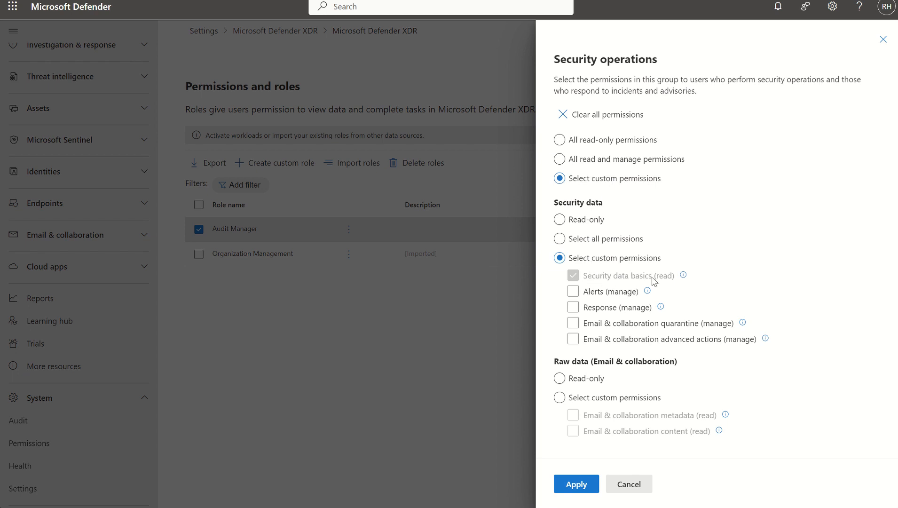
mouse_move(628, 483)
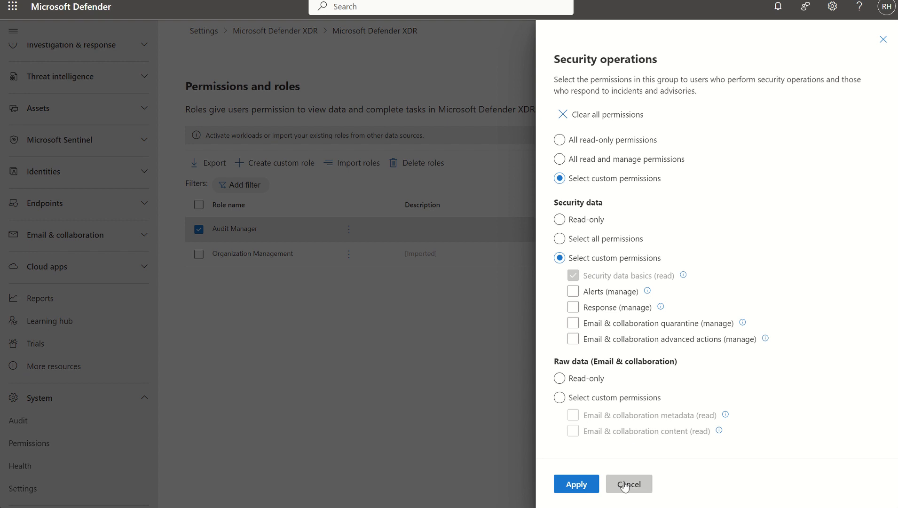
click(628, 484)
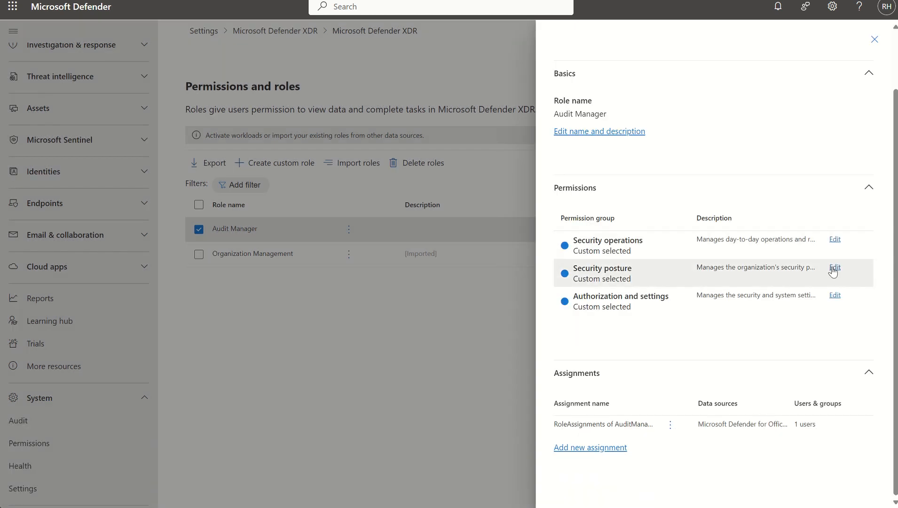
click(834, 267)
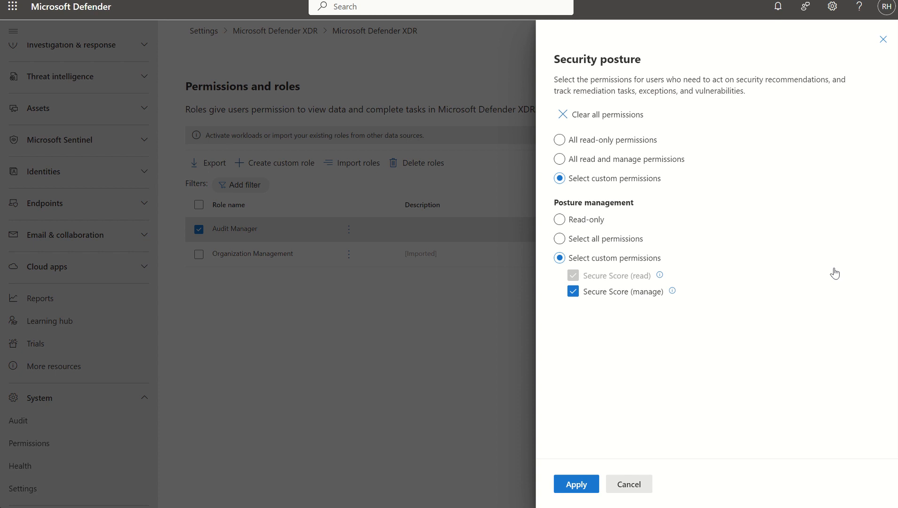
mouse_move(882, 39)
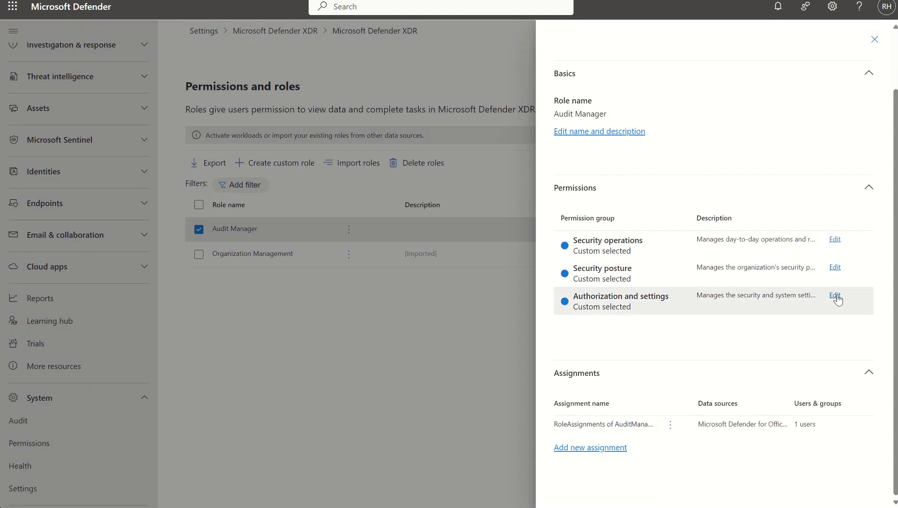
click(834, 295)
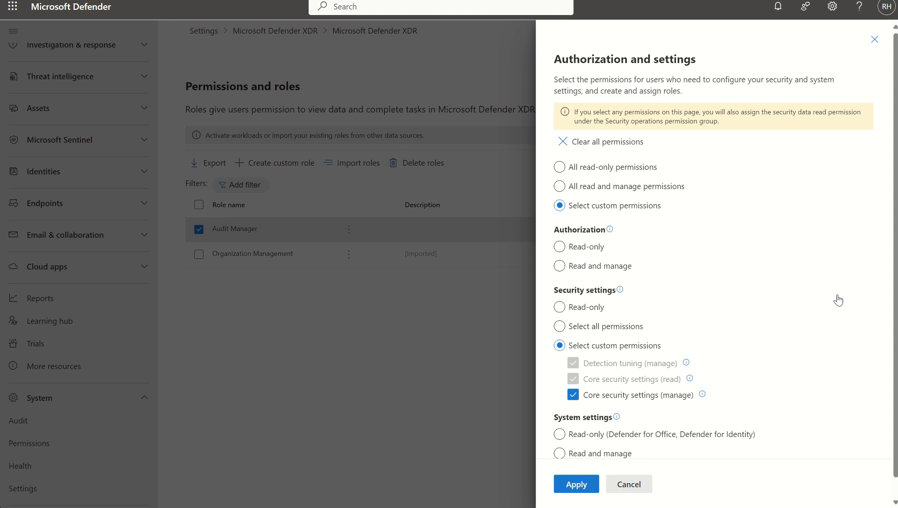
mouse_move(691, 464)
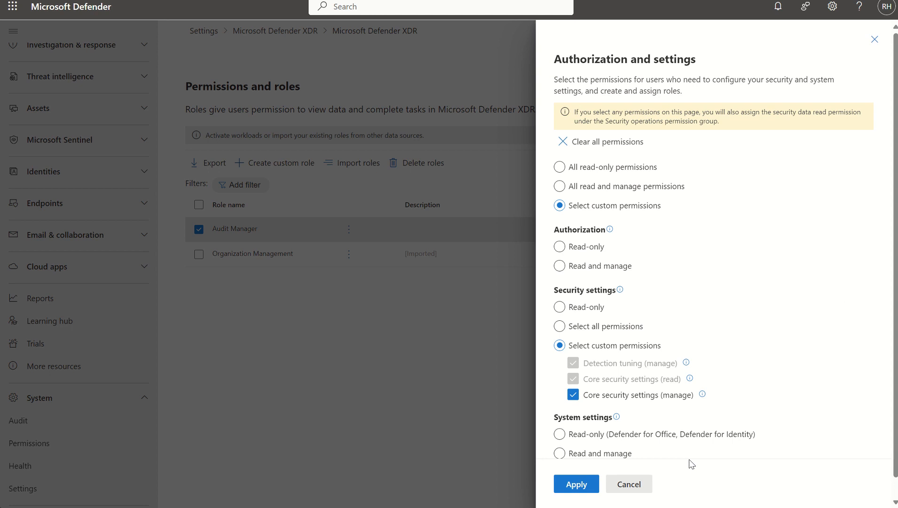
click(575, 484)
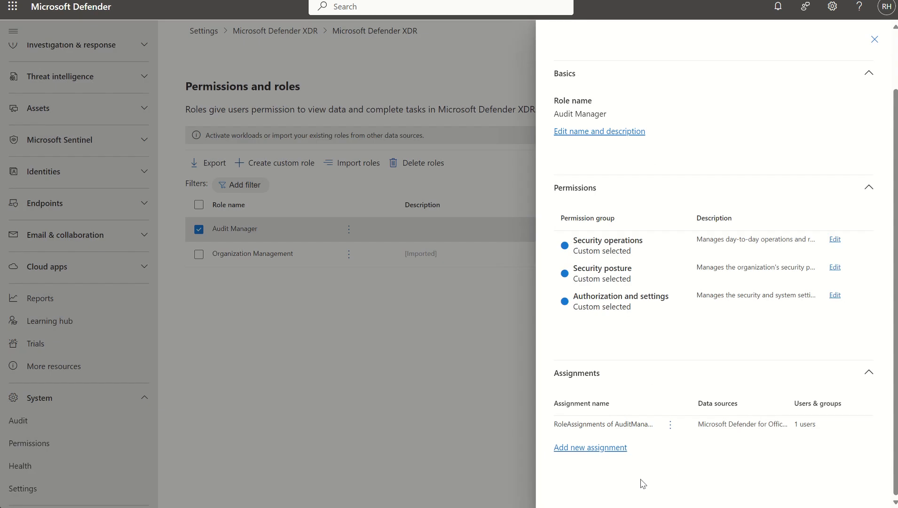
click(670, 424)
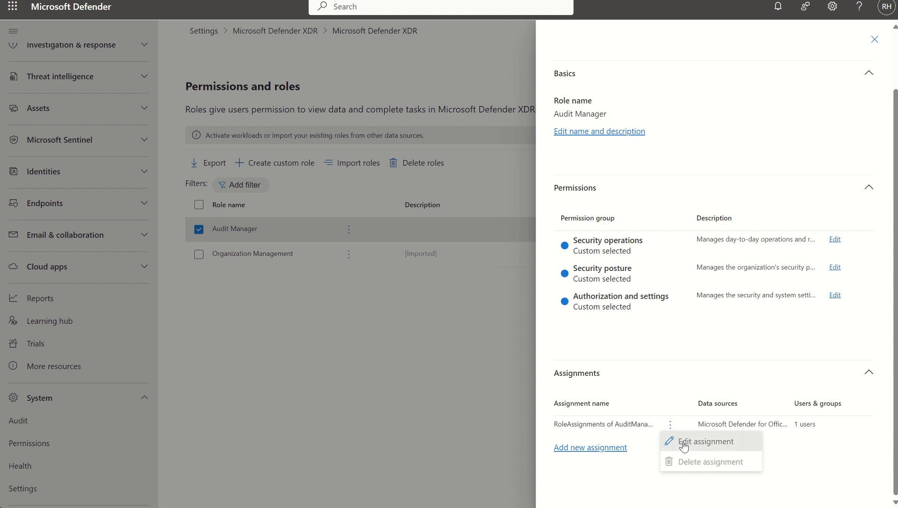
click(702, 441)
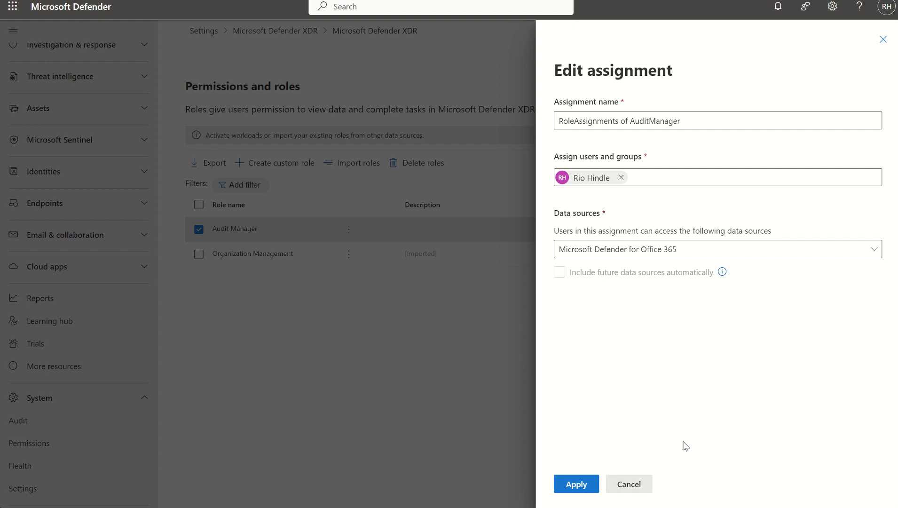
mouse_move(637, 277)
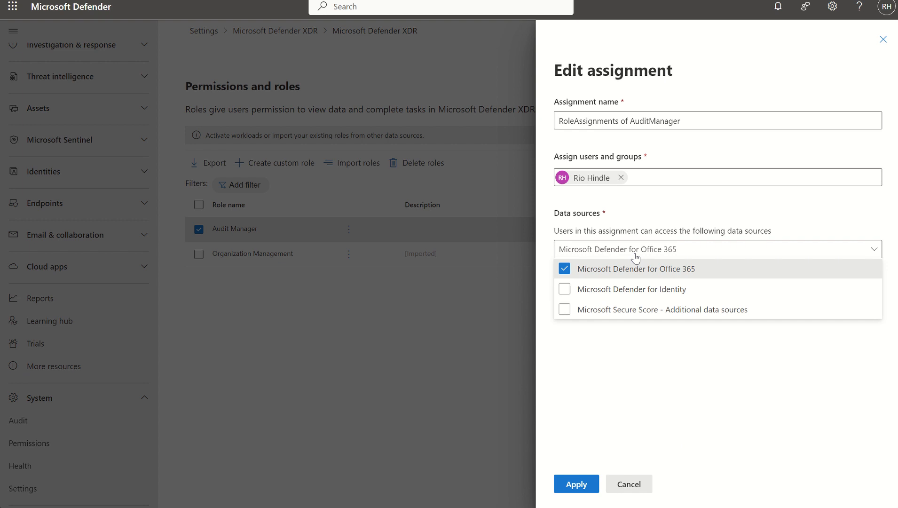
click(564, 289)
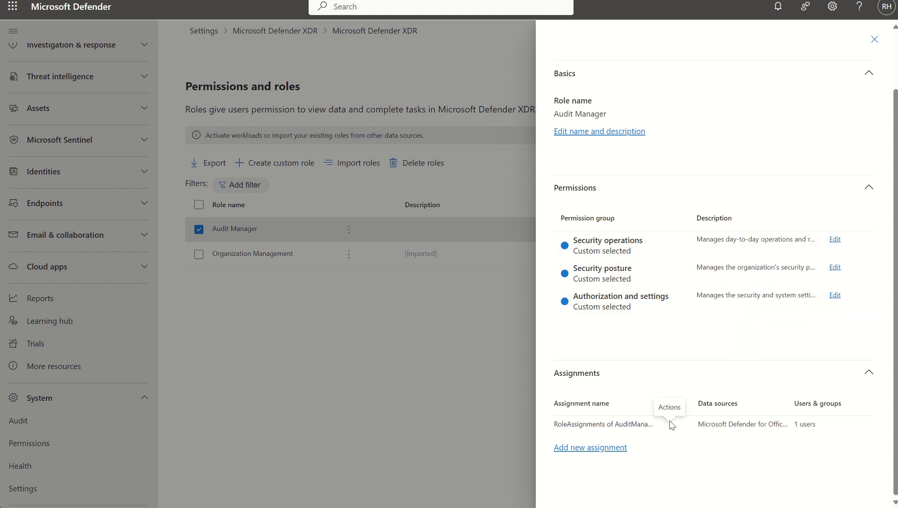
click(671, 424)
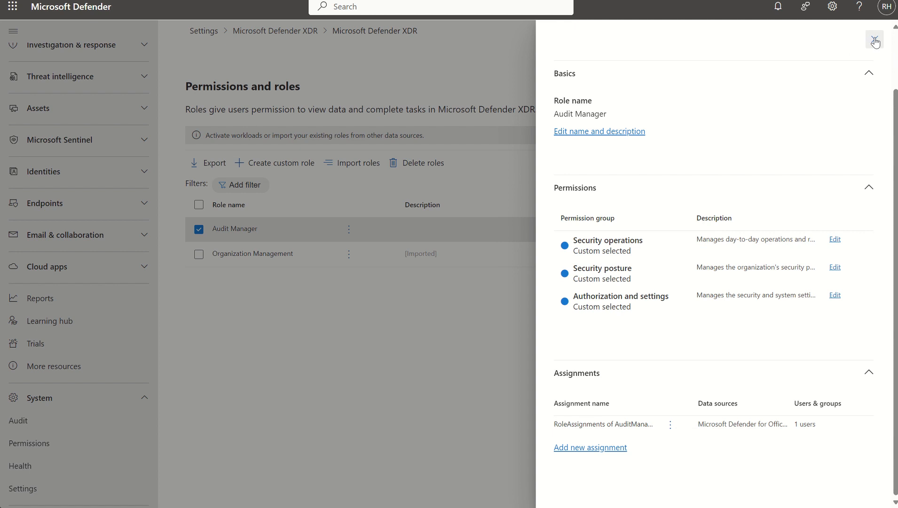
Step: Leave the Audit Manager details, deselect the role and start importing existing roles
click(874, 40)
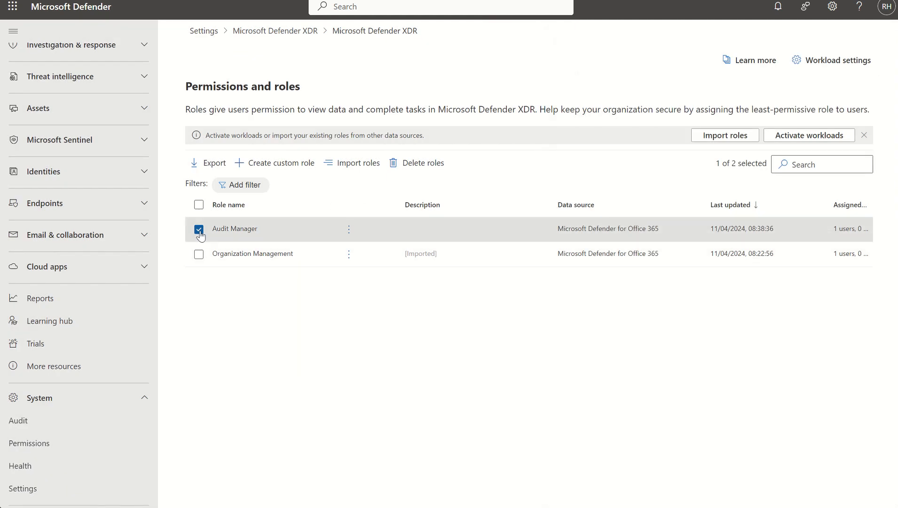
click(198, 228)
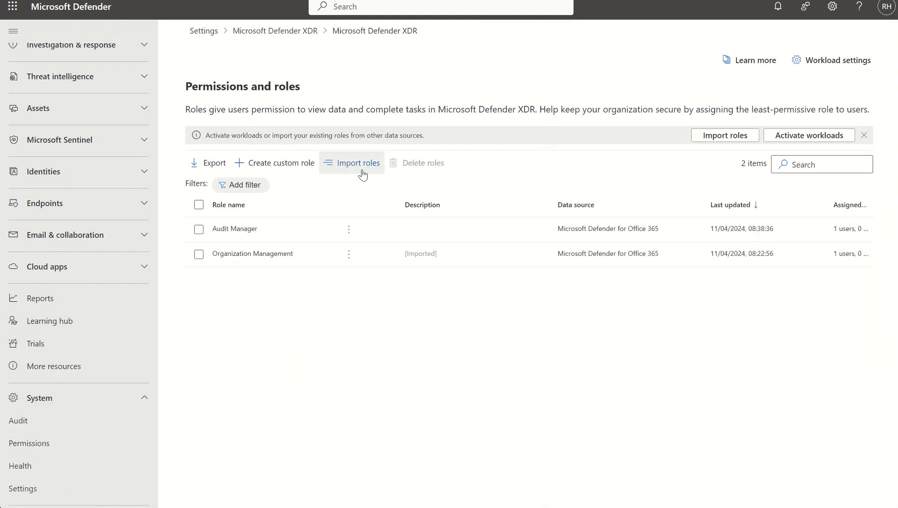
mouse_move(357, 163)
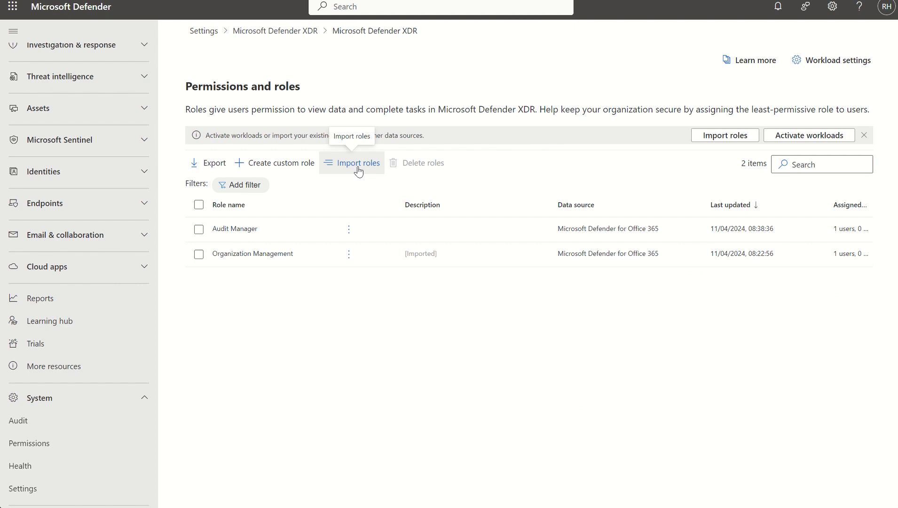
click(351, 162)
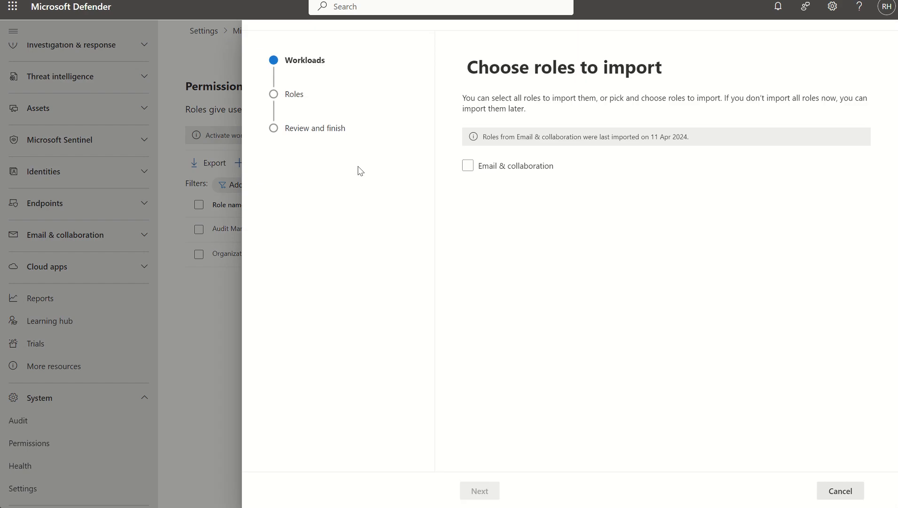
mouse_move(492, 218)
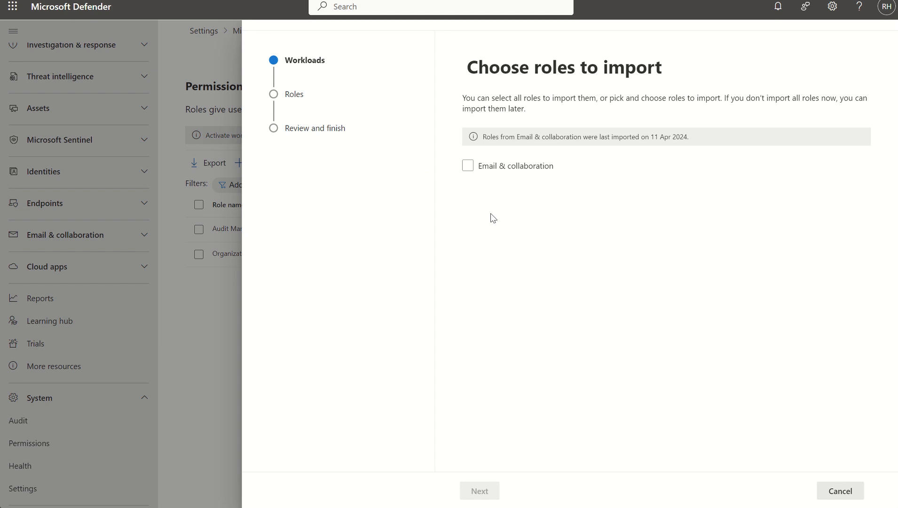
mouse_move(473, 177)
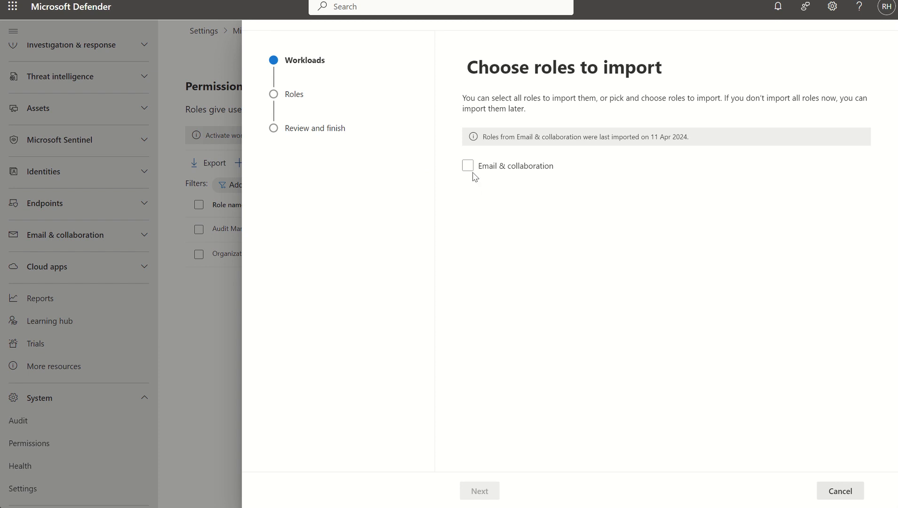
Step: Choose Email & collaboration as the workload, reach the Roles step, then cancel the import
click(469, 165)
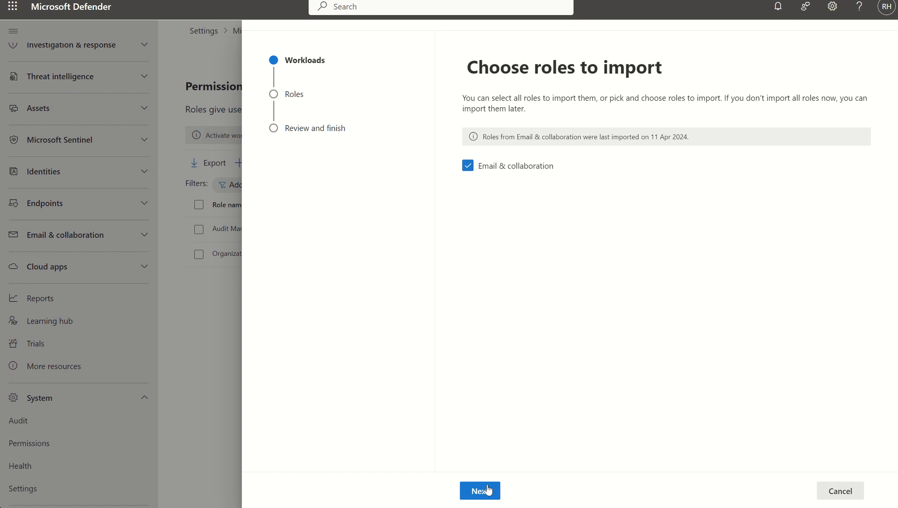
click(479, 490)
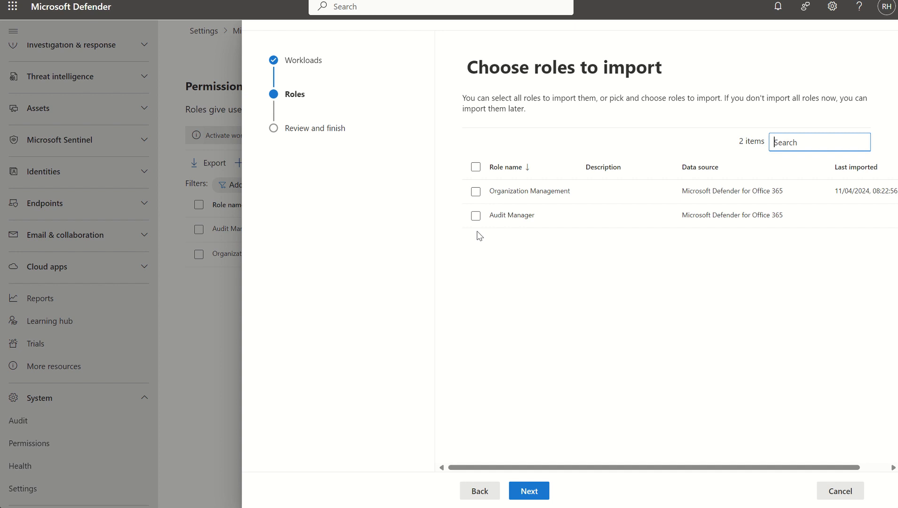
mouse_move(768, 385)
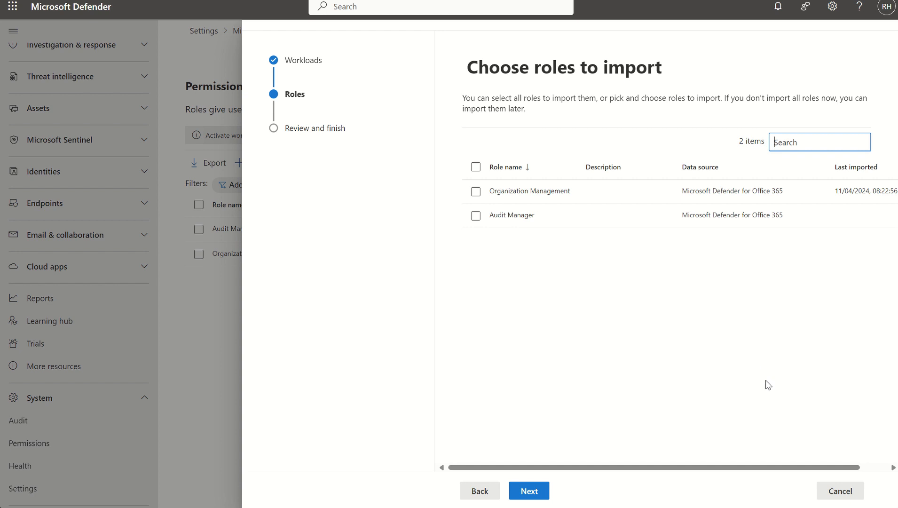
click(839, 491)
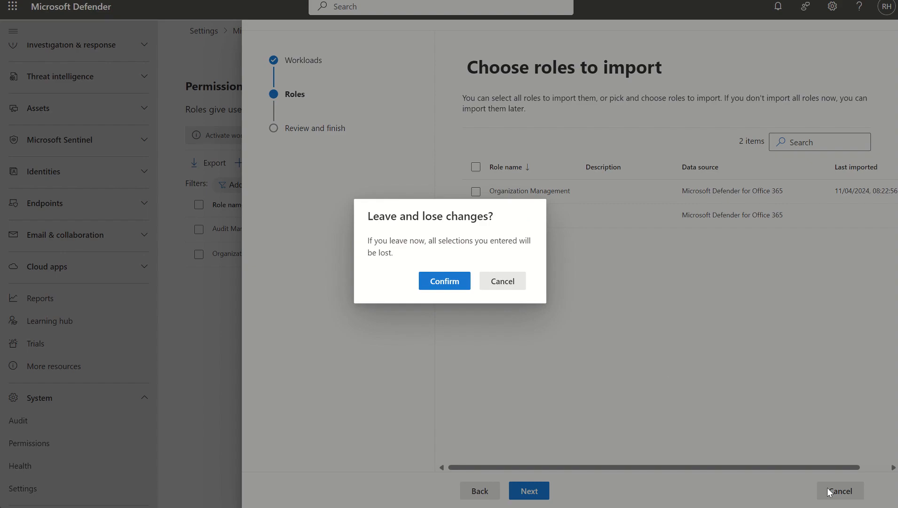
Step: Confirm leaving the import wizard and return to the Permissions and roles list
click(444, 280)
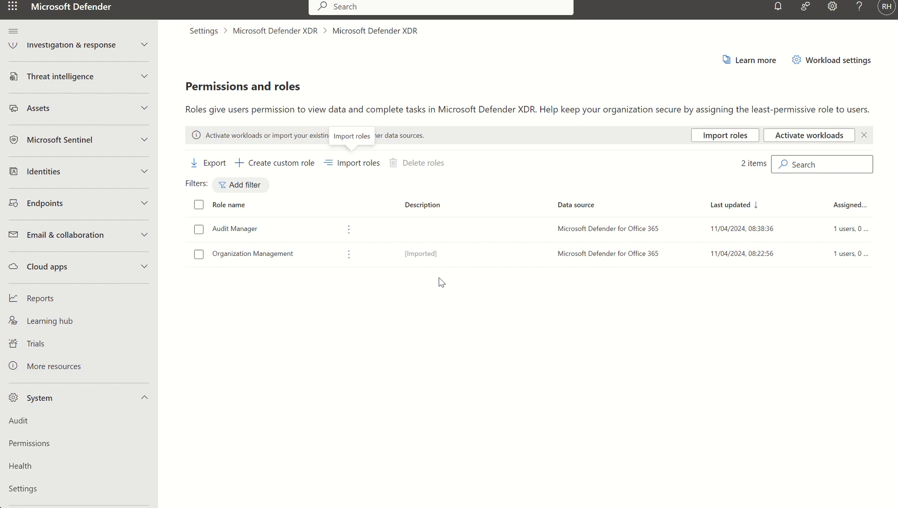
mouse_move(281, 163)
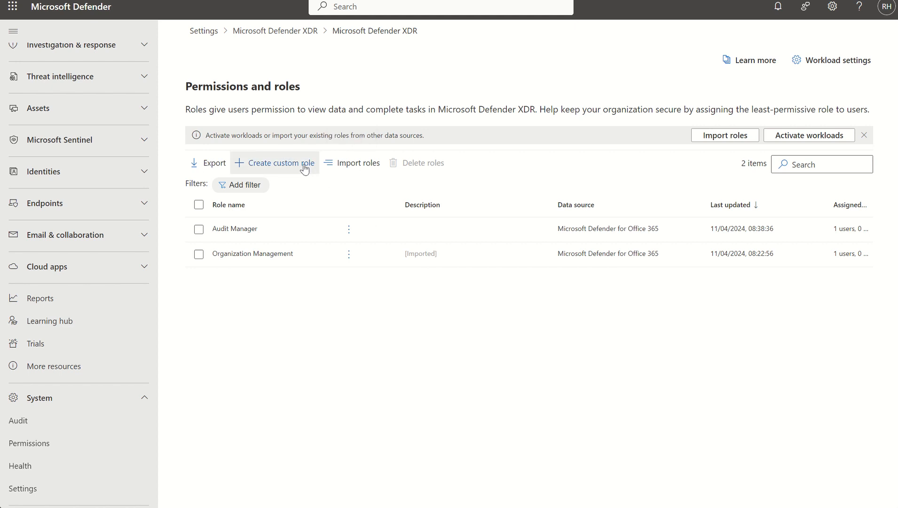
Step: Create a custom role named 'SOC Analyst Tier 2' and continue to Choose permissions
click(280, 163)
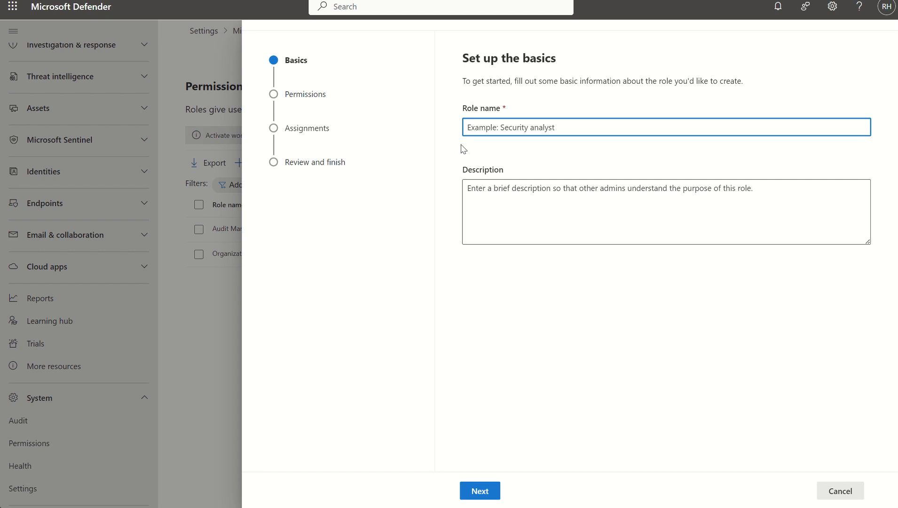
text(s)
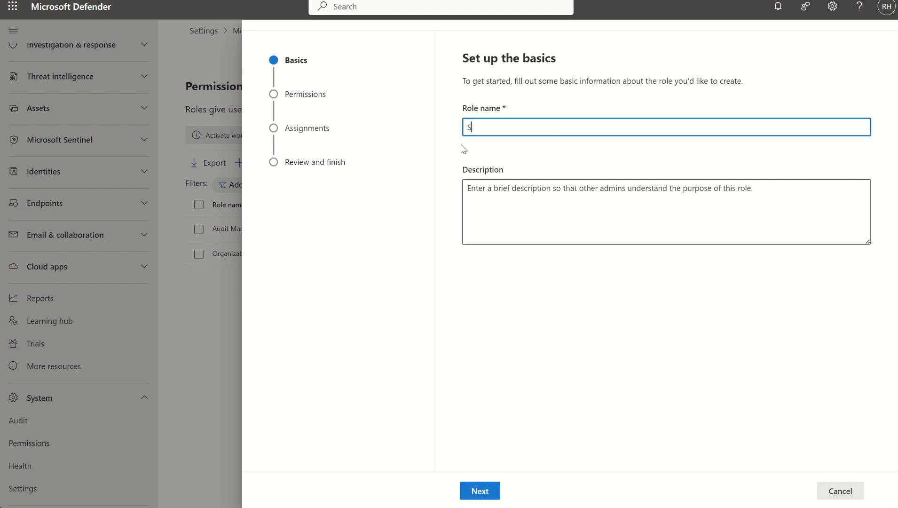
text(oc)
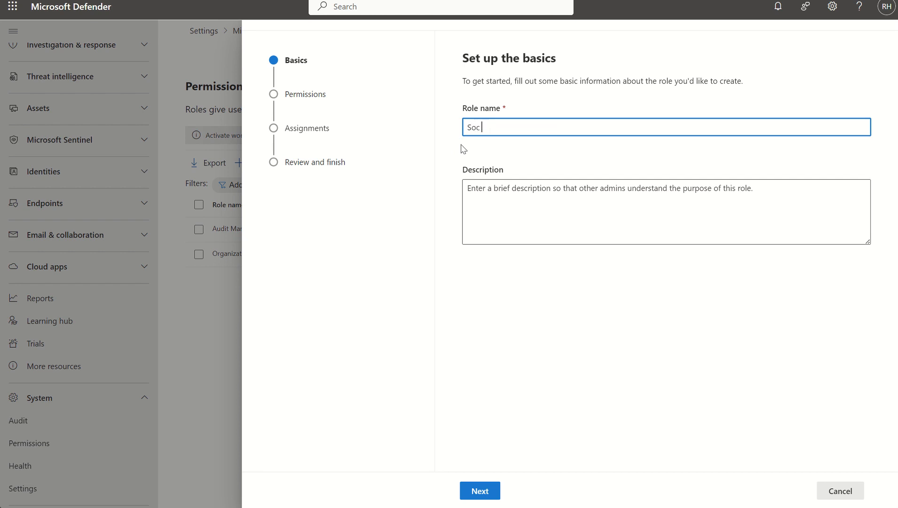
text(SOC Anal)
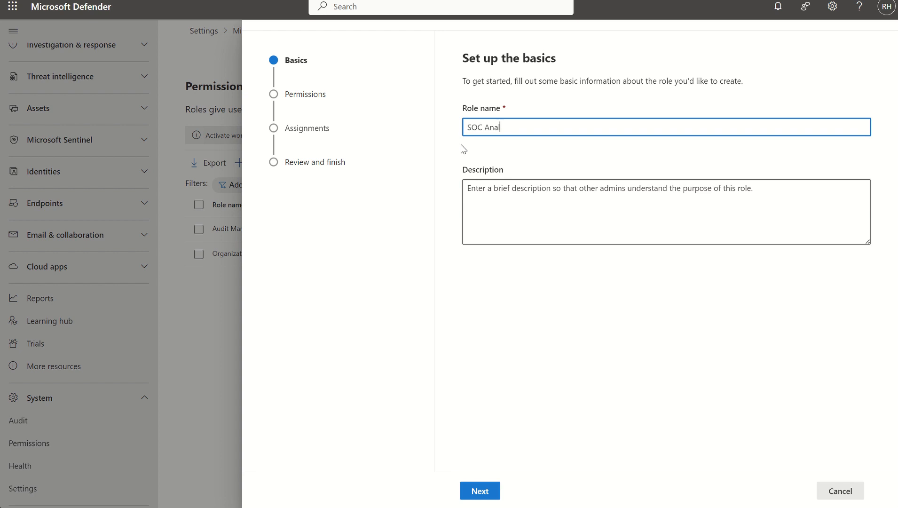
text(yst Tier 2)
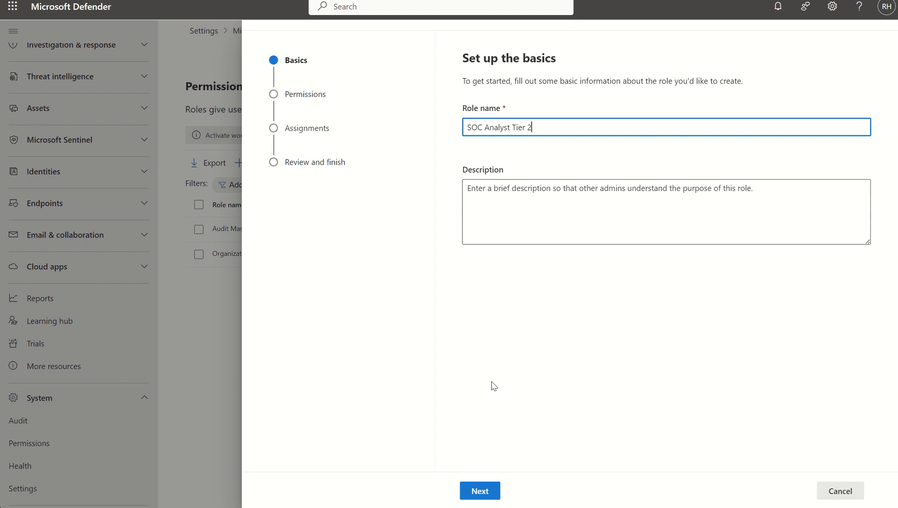
click(479, 491)
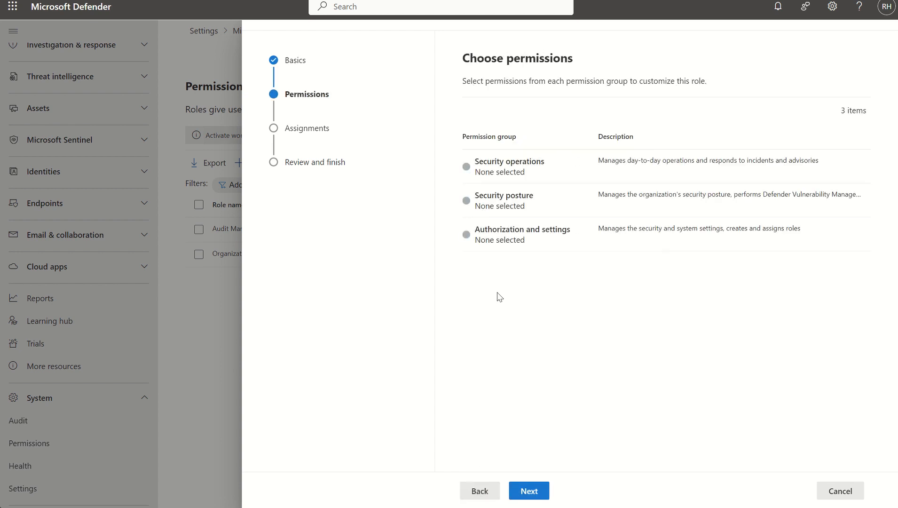
mouse_move(496, 167)
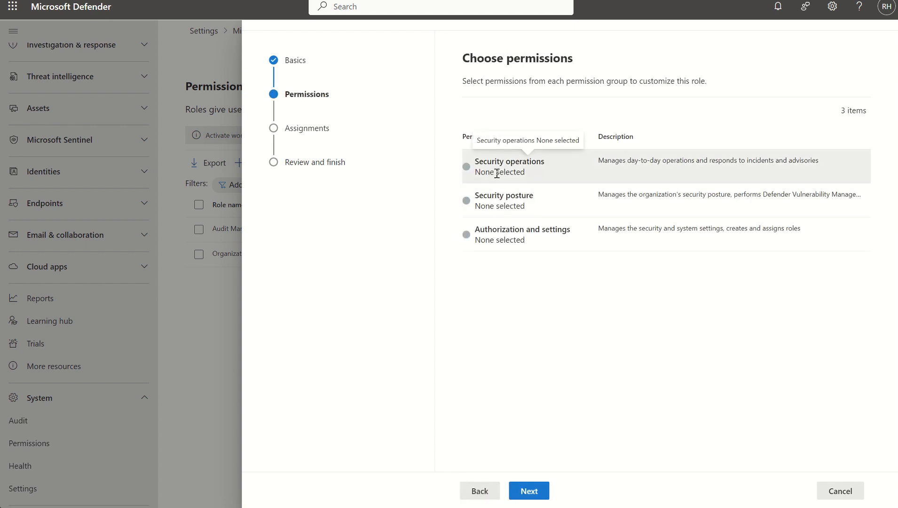
Step: Grant Security operations all read and manage permissions and continue to Assignments
click(509, 161)
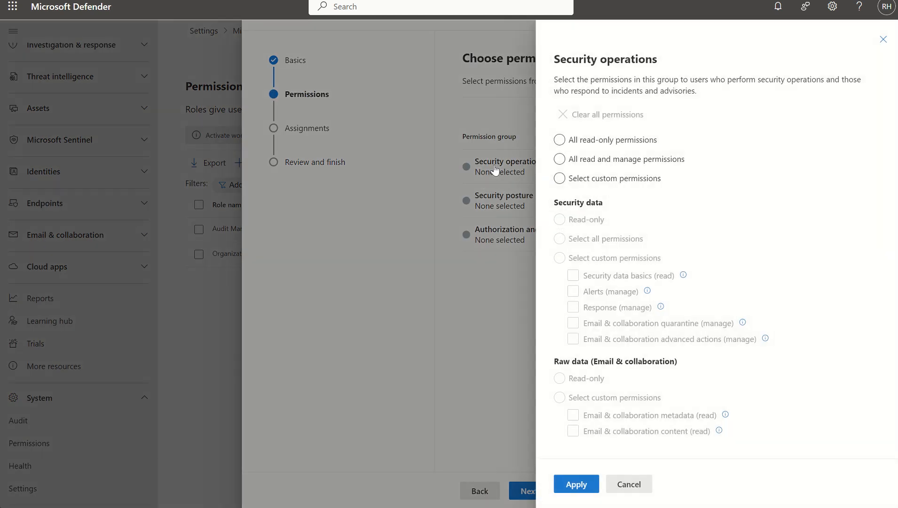
click(560, 139)
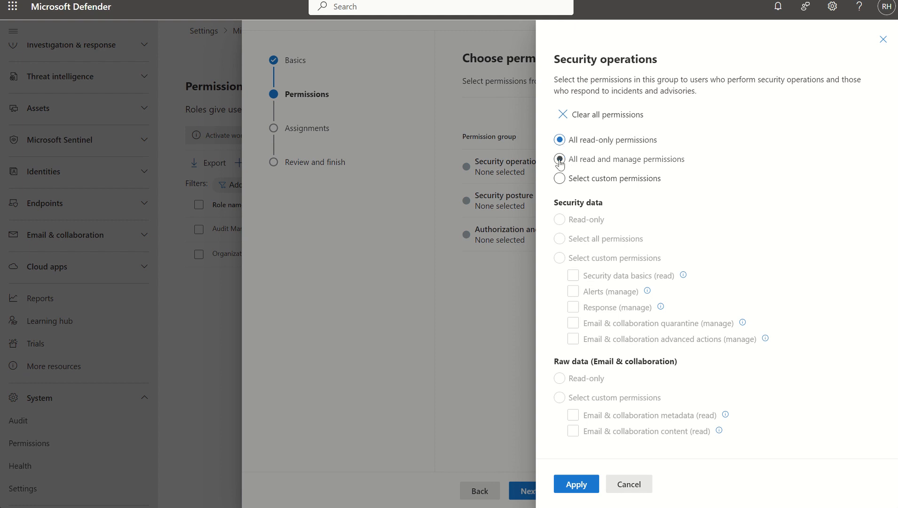
click(560, 178)
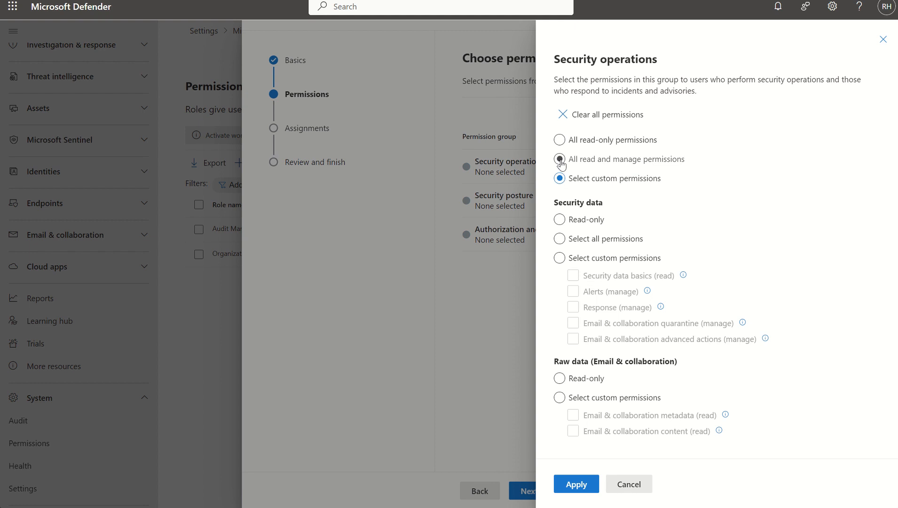
click(559, 159)
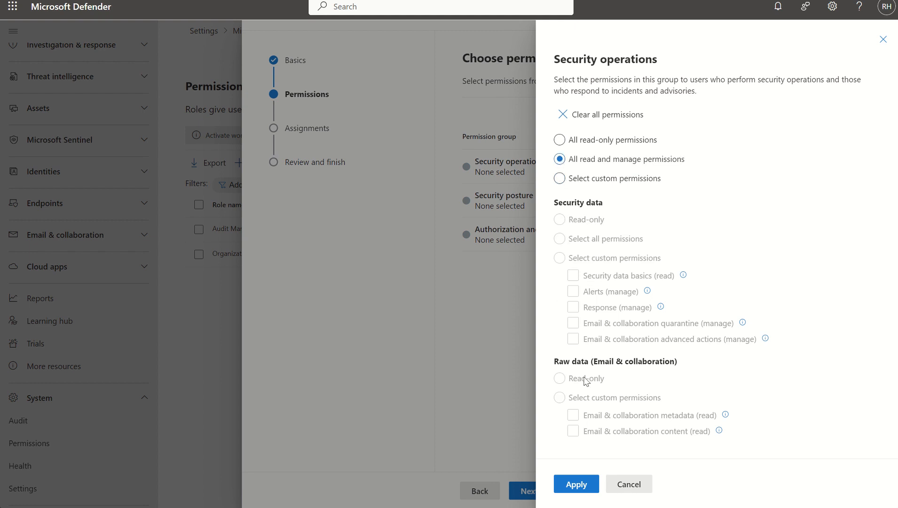
click(575, 483)
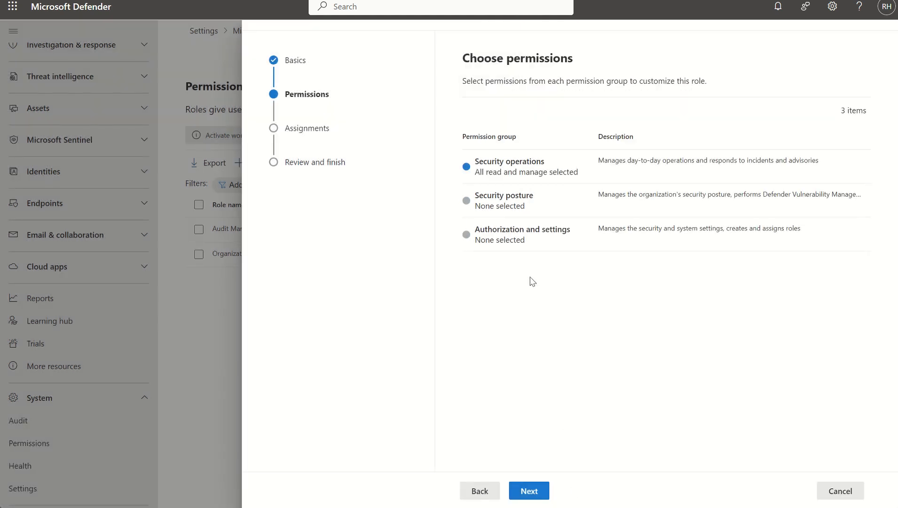
mouse_move(509, 166)
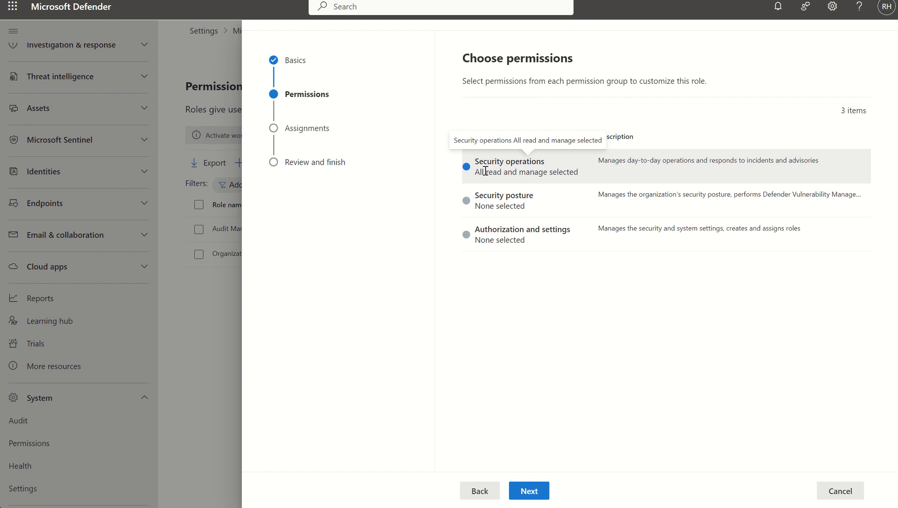
click(528, 491)
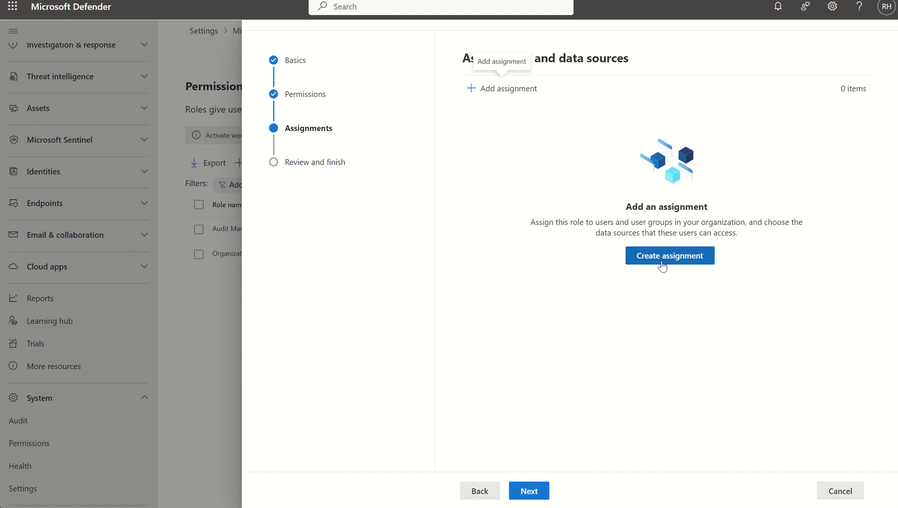
Step: Start an assignment named 'SOC Analysts Tier 2 Group'
click(668, 255)
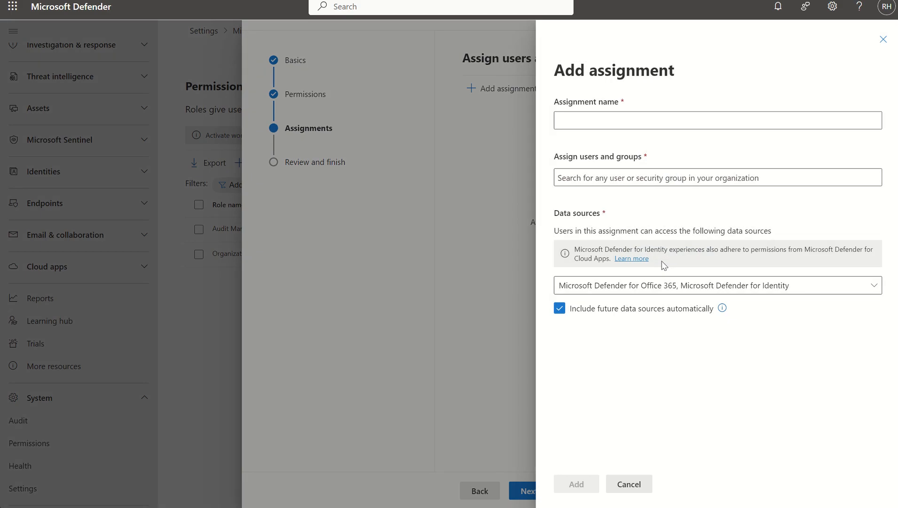
click(717, 121)
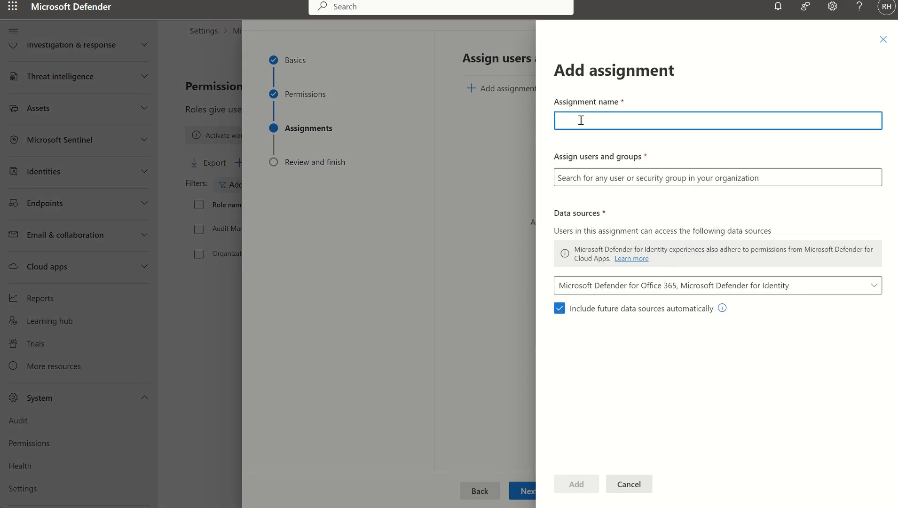
text(SC)
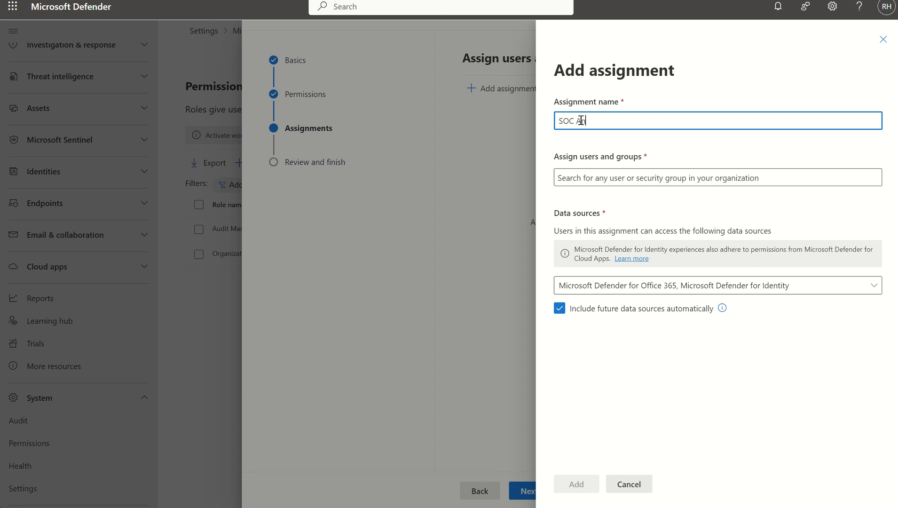
text(nalysts)
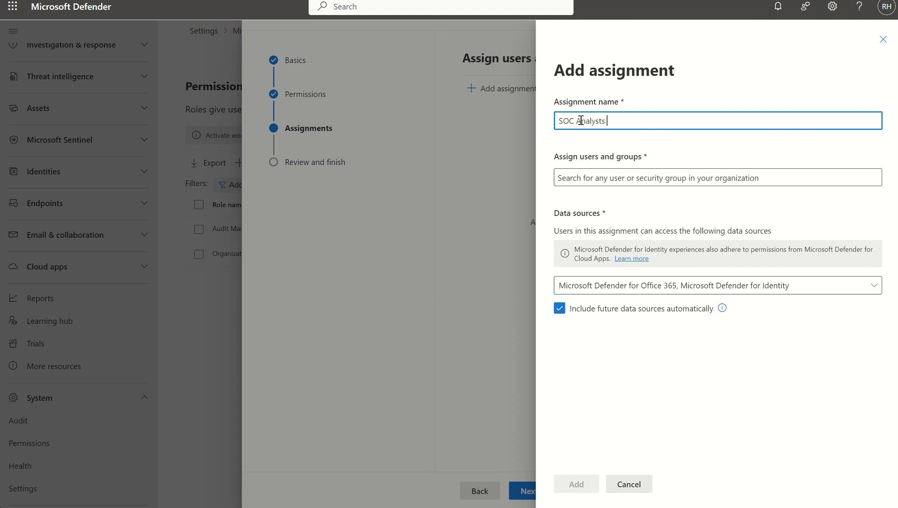
text(Tier 2 Gro)
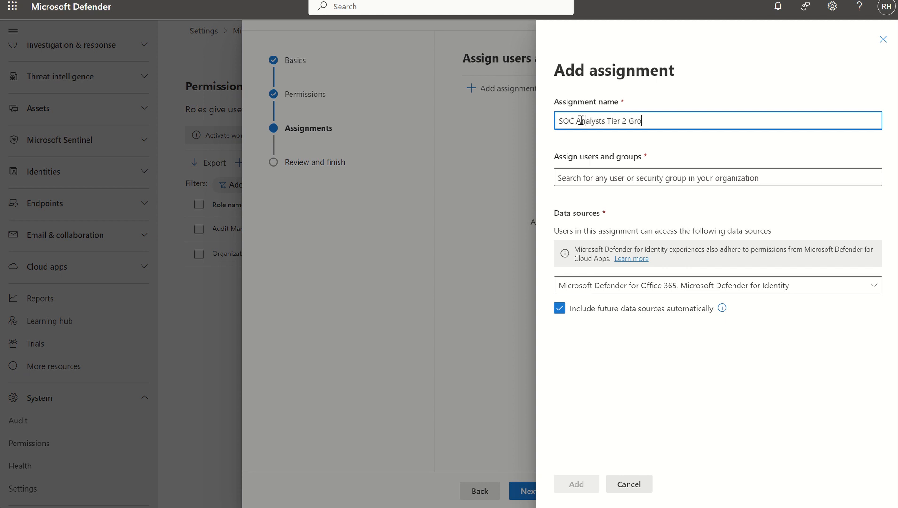
text(up)
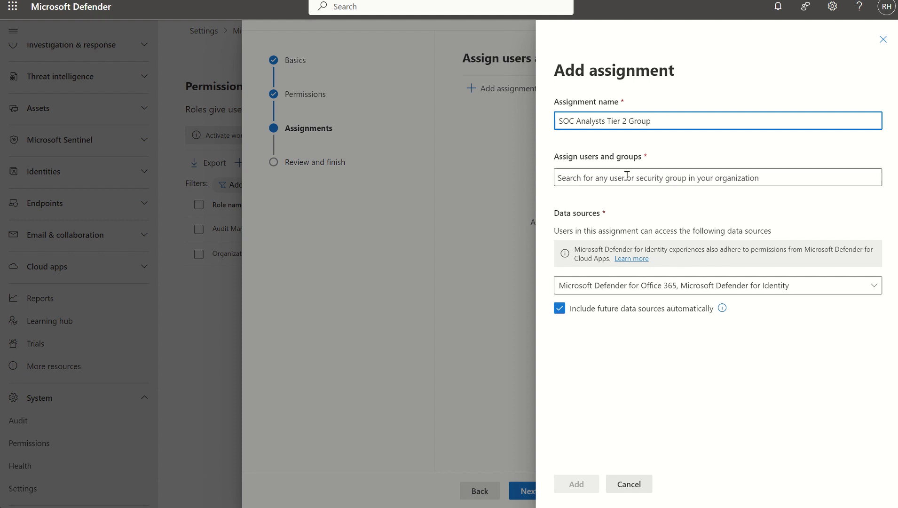
text(rio hindle)
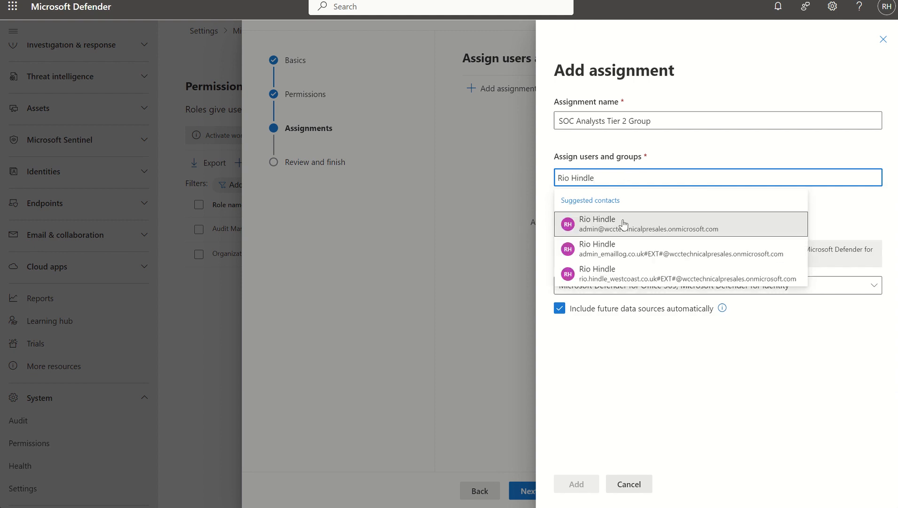
click(623, 223)
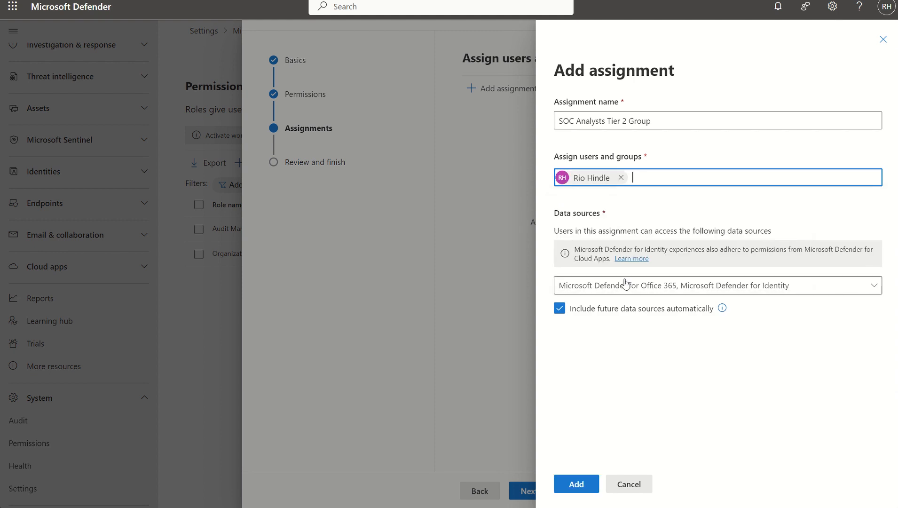
click(715, 285)
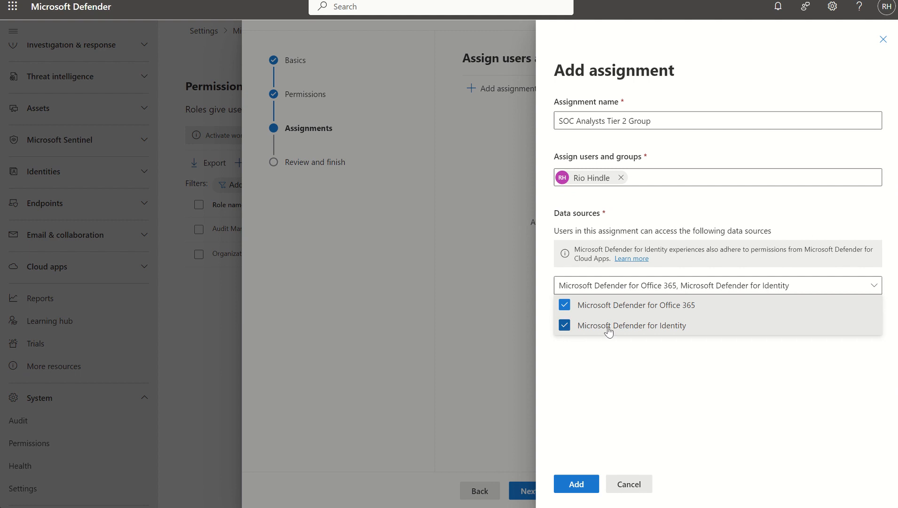
mouse_move(631, 325)
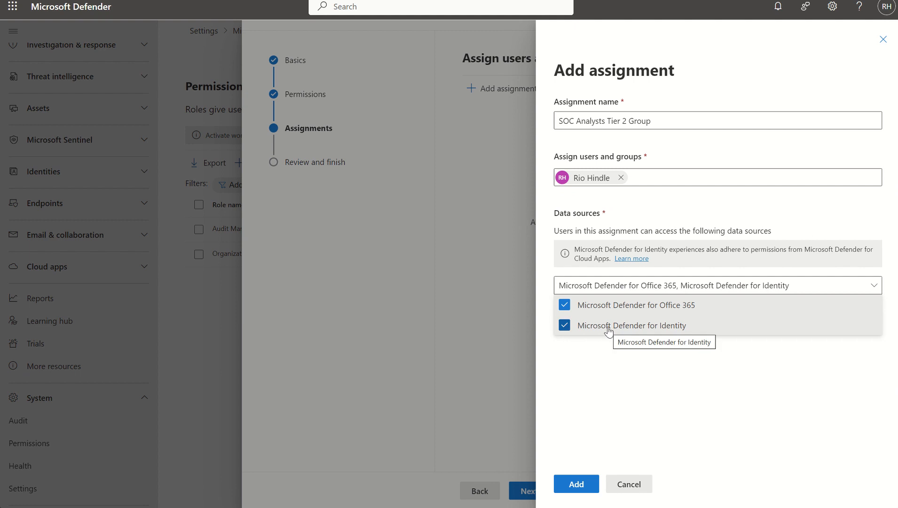
mouse_move(628, 483)
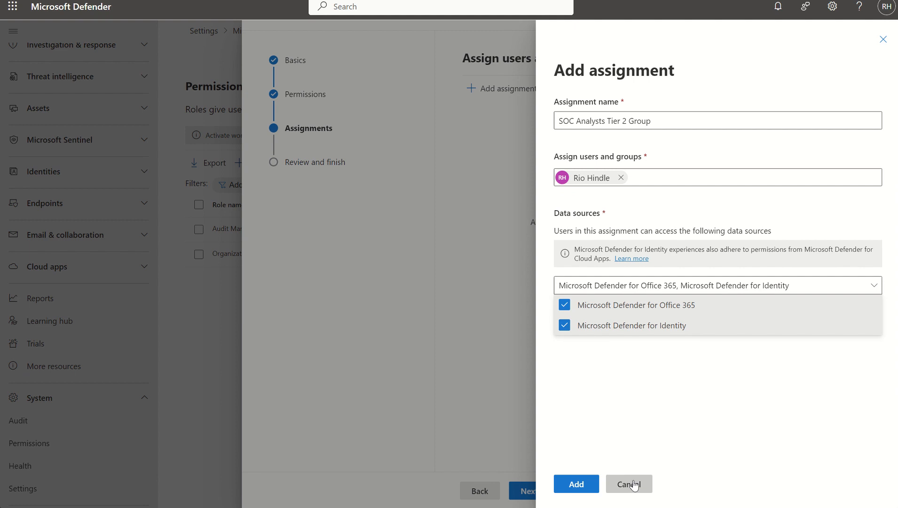
Step: Discard the assignment draft and grant all read and manage for Authorization and settings and Security posture
click(628, 483)
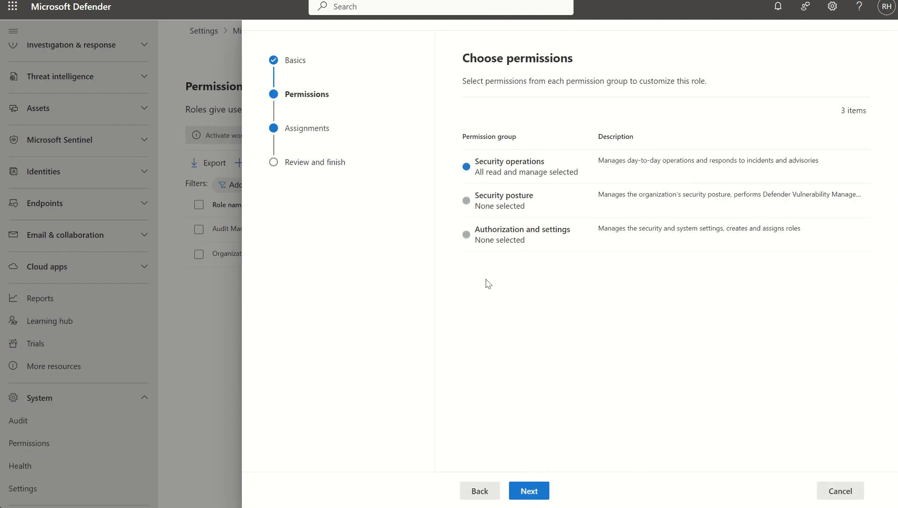
click(521, 233)
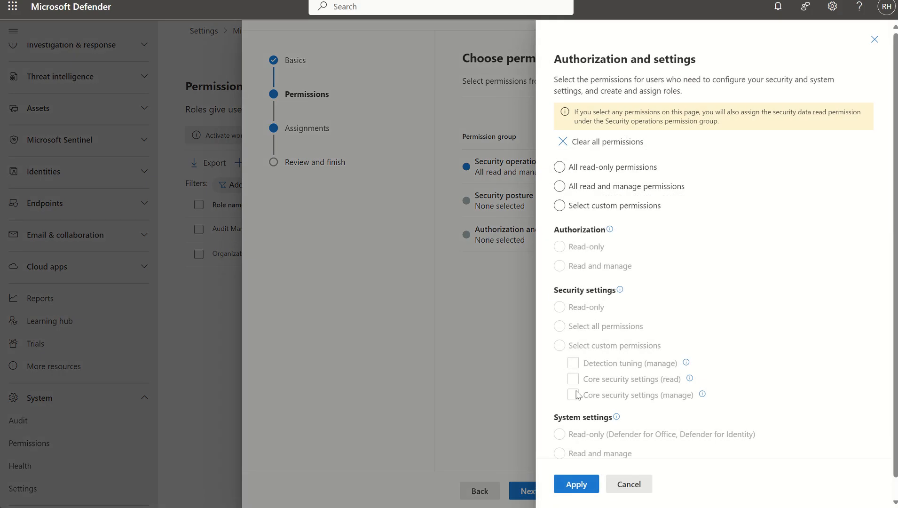
mouse_move(893, 386)
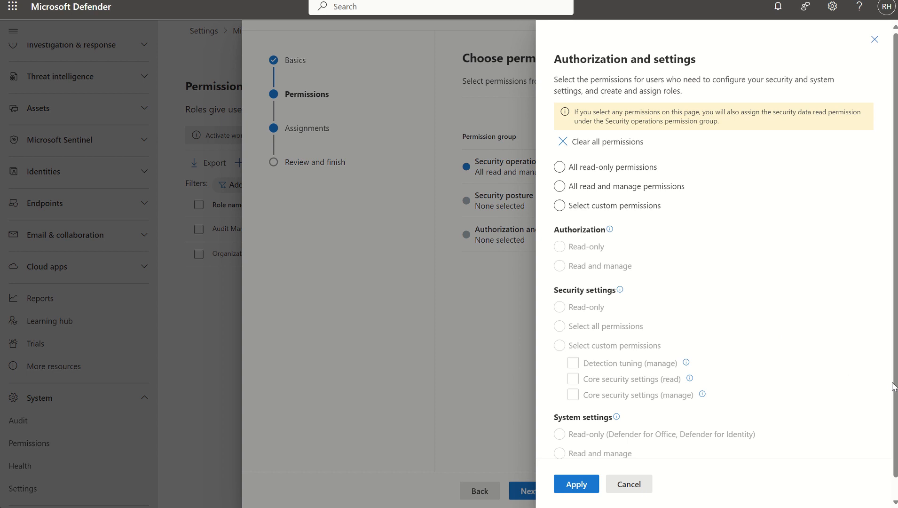
mouse_move(595, 180)
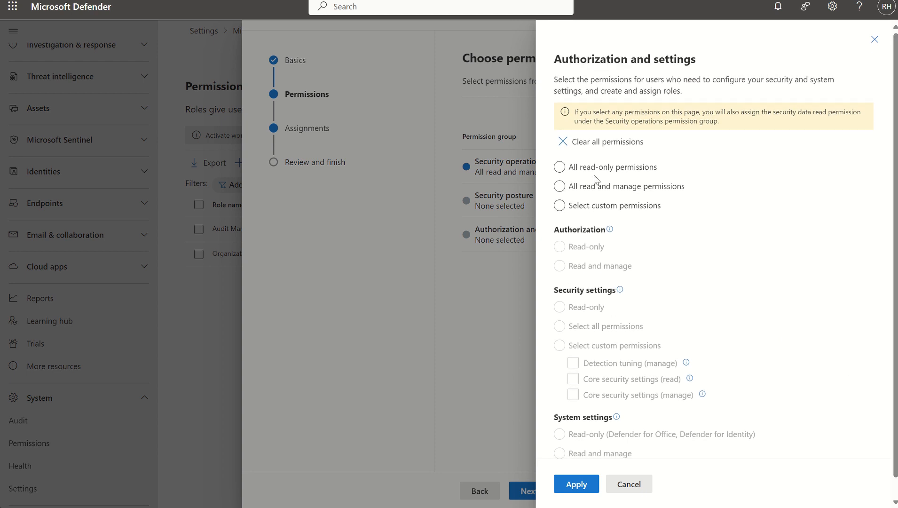
click(559, 186)
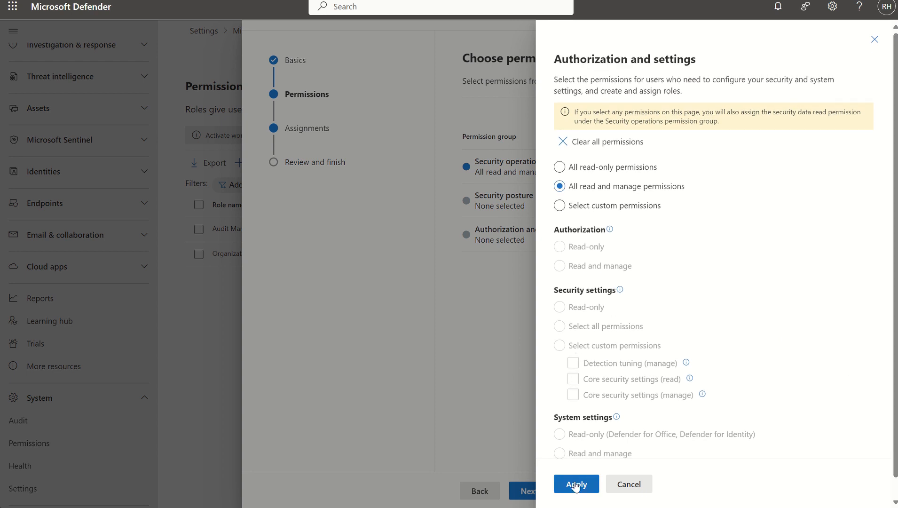
click(575, 483)
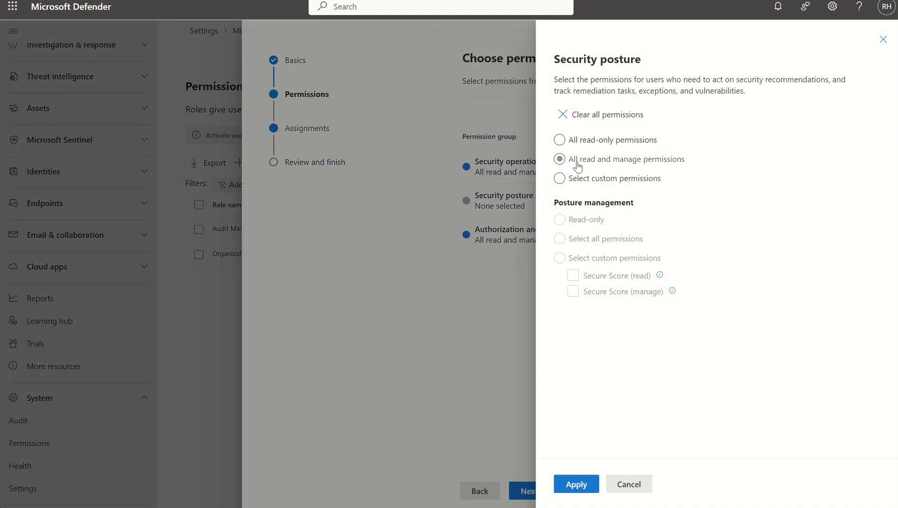
click(575, 484)
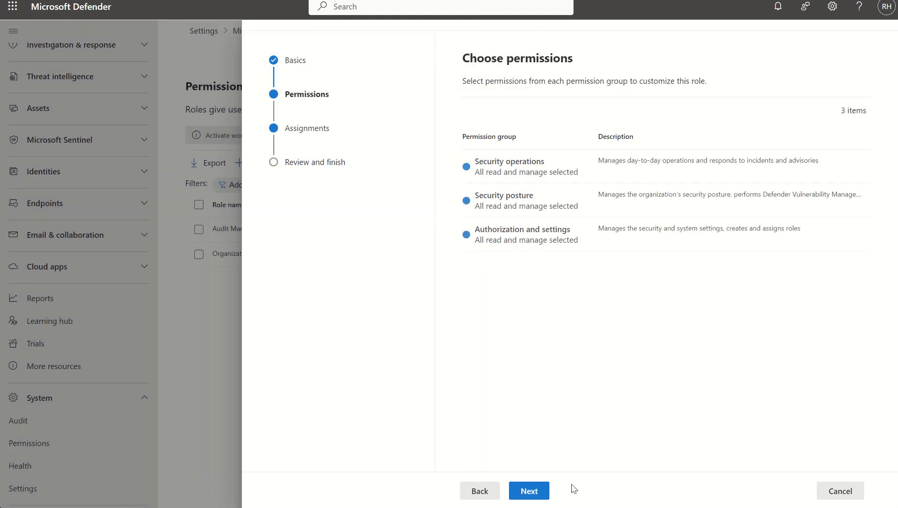
mouse_move(512, 234)
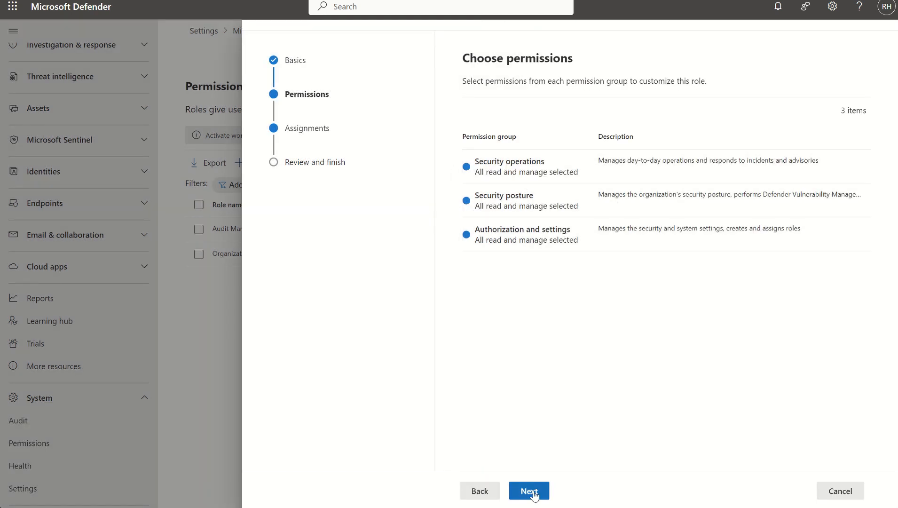
click(527, 491)
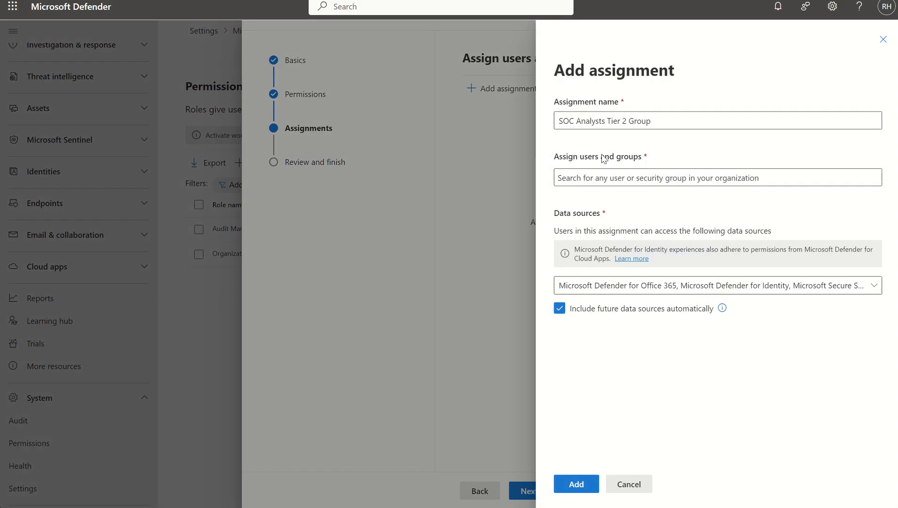
text(rio h)
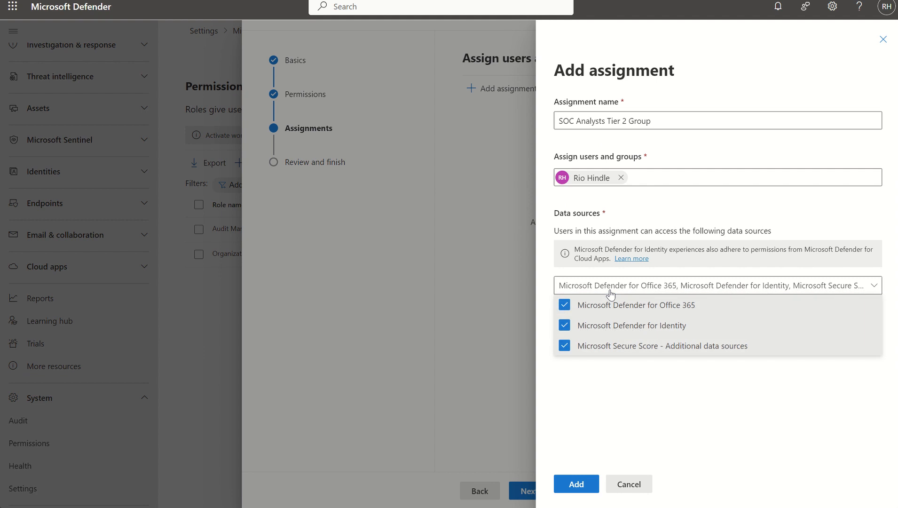
mouse_move(614, 352)
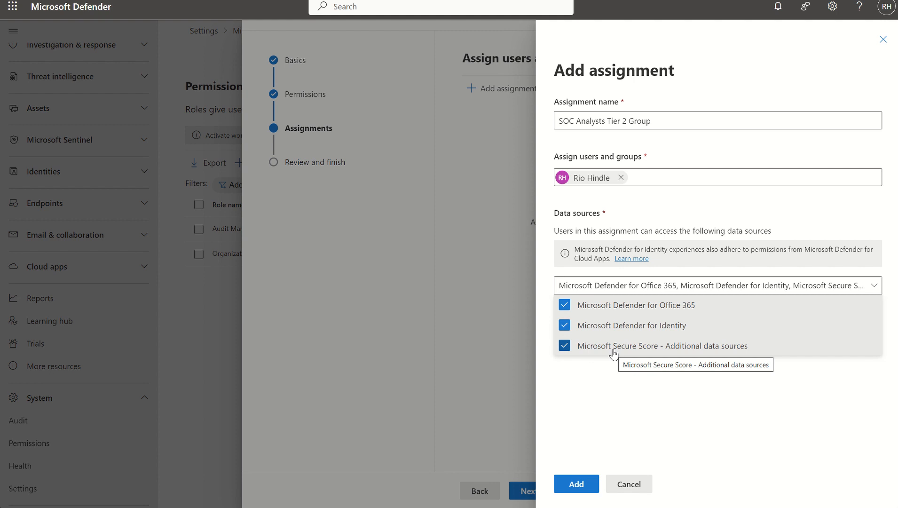
mouse_move(600, 402)
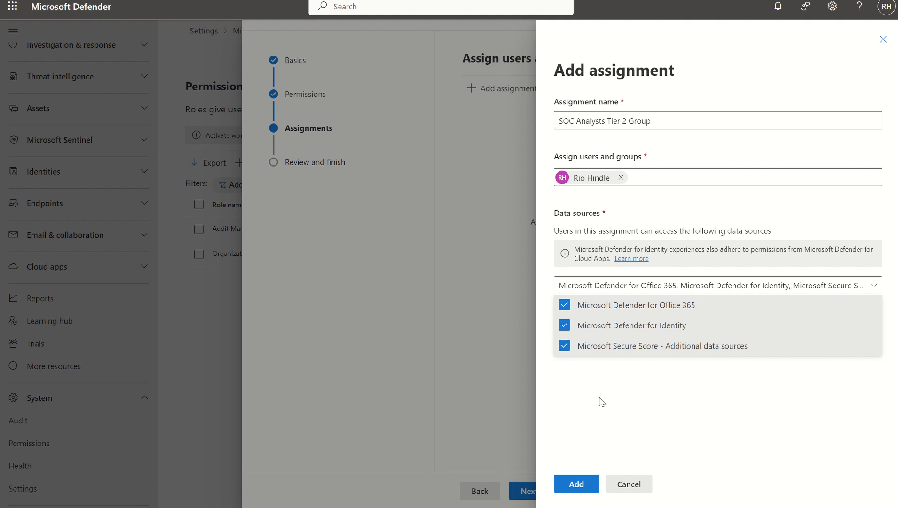
click(715, 284)
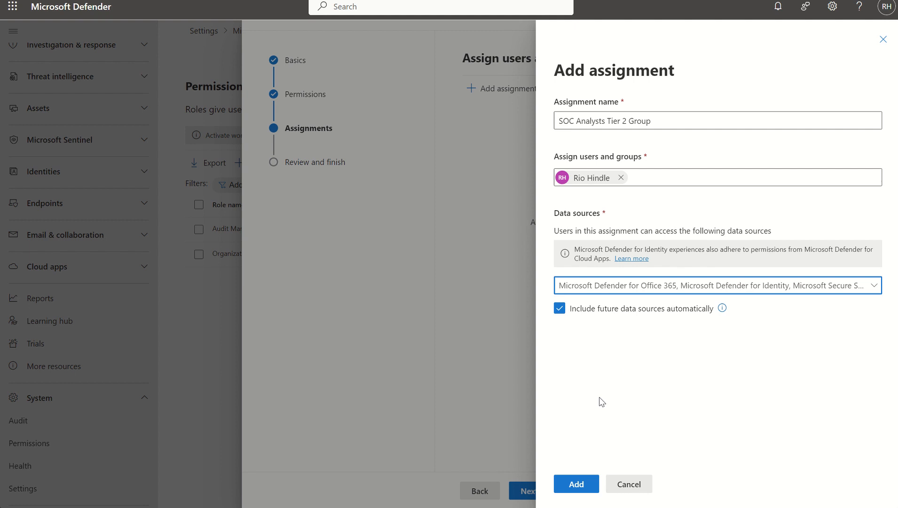
mouse_move(589, 322)
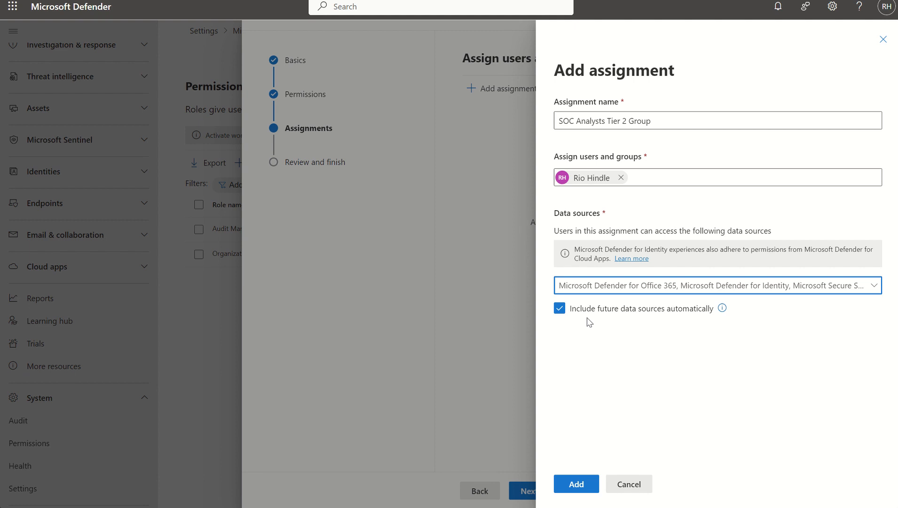
mouse_move(587, 436)
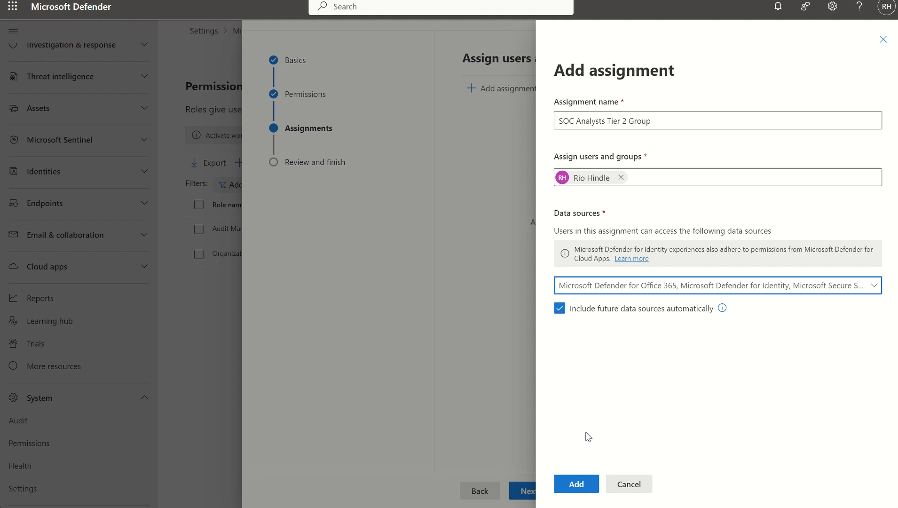
Step: Add the assignment, review the SOC Analyst Tier 2 summary, then cancel out of the wizard
click(576, 483)
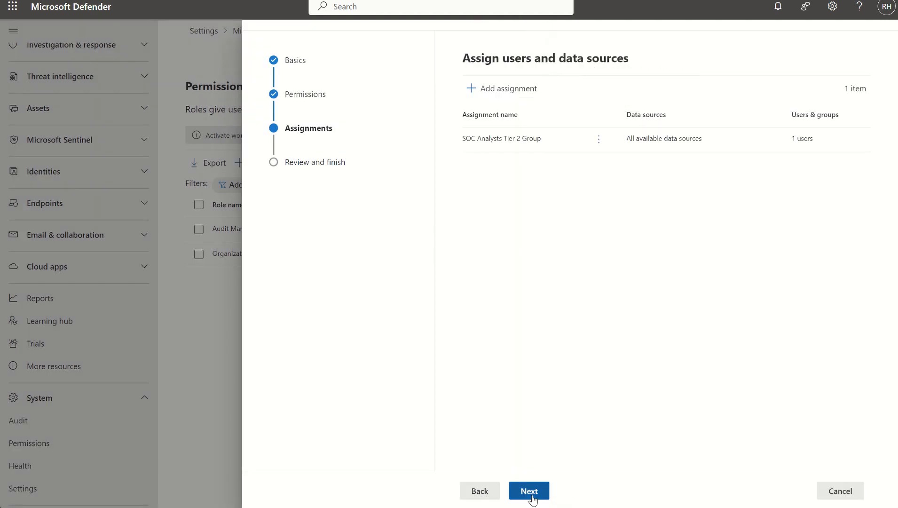
click(529, 491)
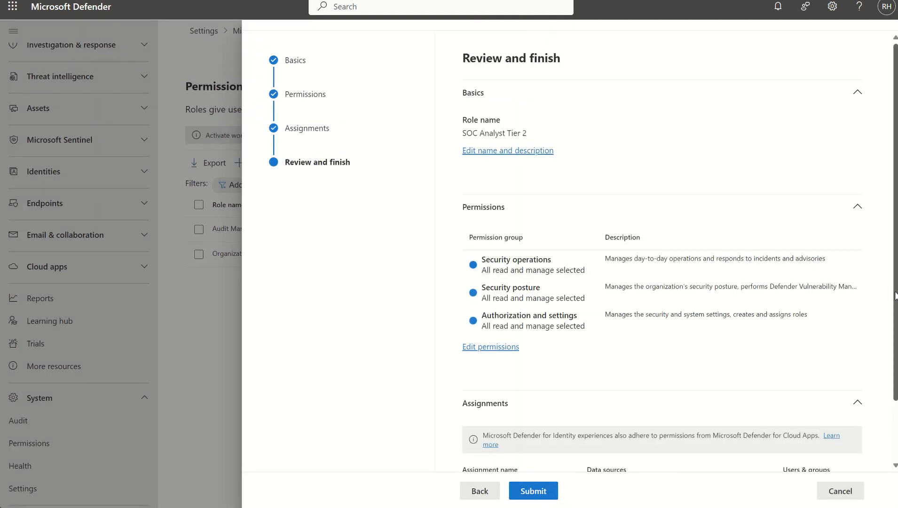
scroll(down, 3)
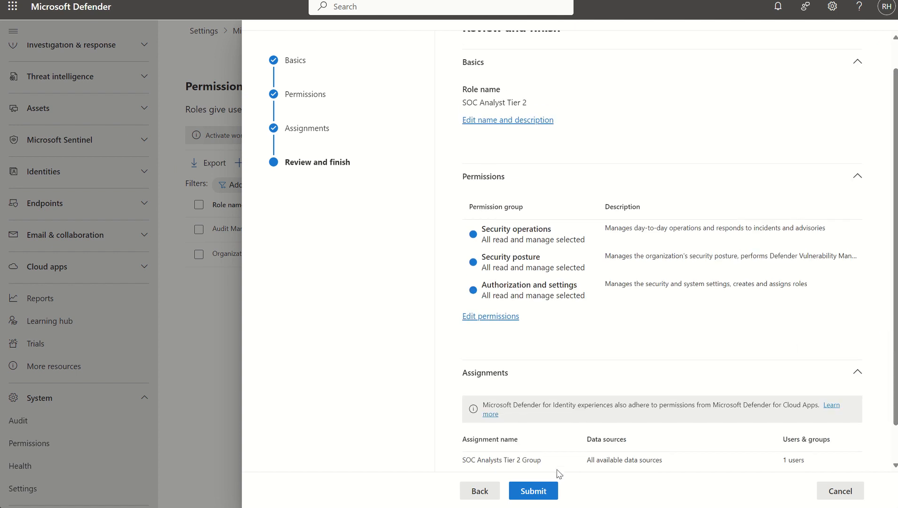
mouse_move(595, 502)
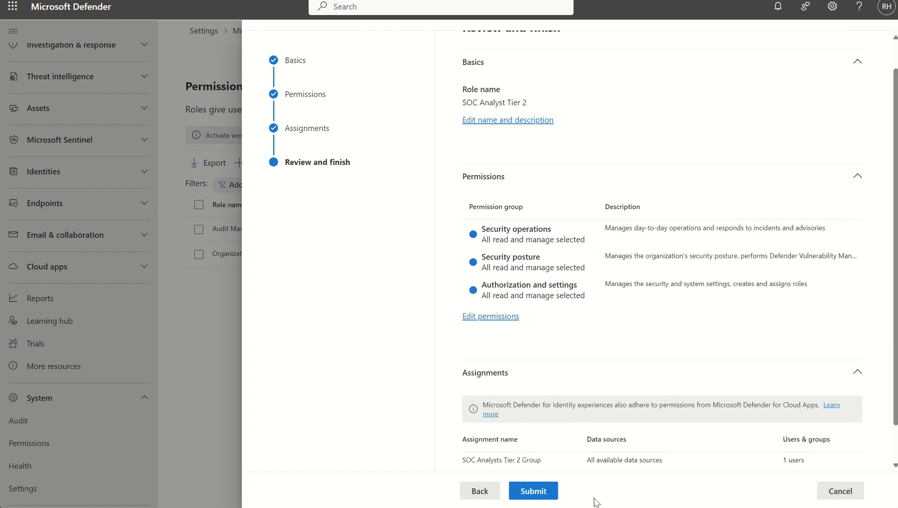
click(838, 491)
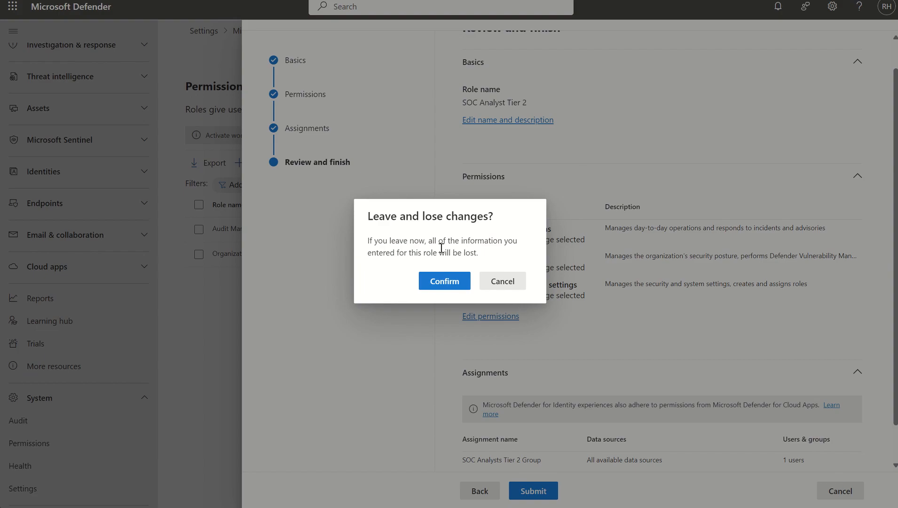
Step: Confirm leaving and losing changes, returning to the two-role Permissions and roles list
click(444, 280)
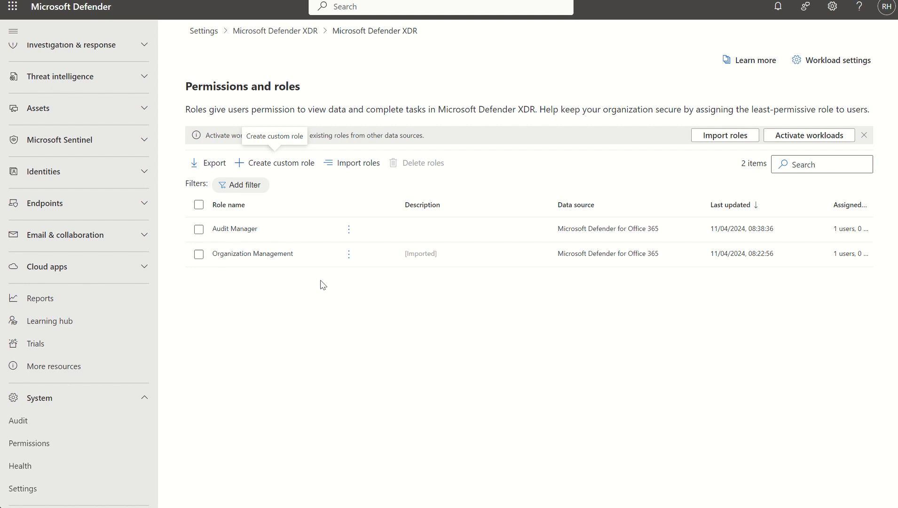
mouse_move(632, 114)
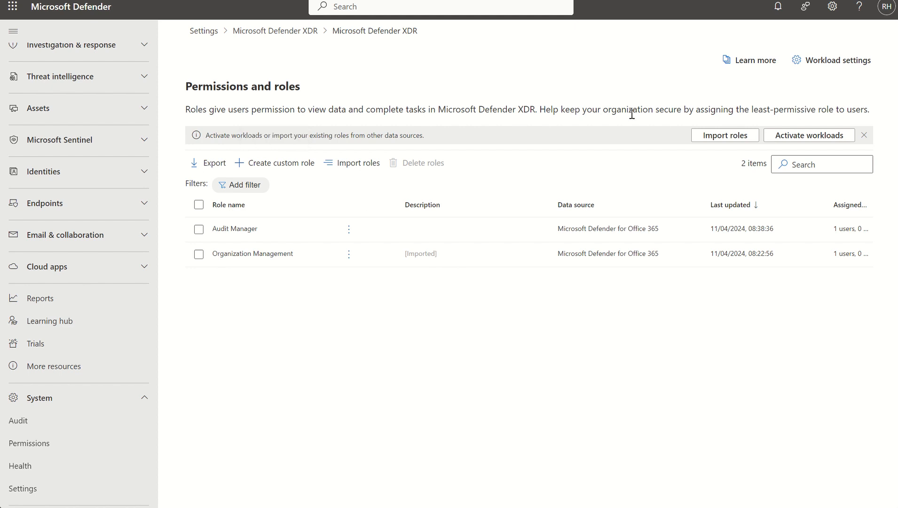
mouse_move(526, 233)
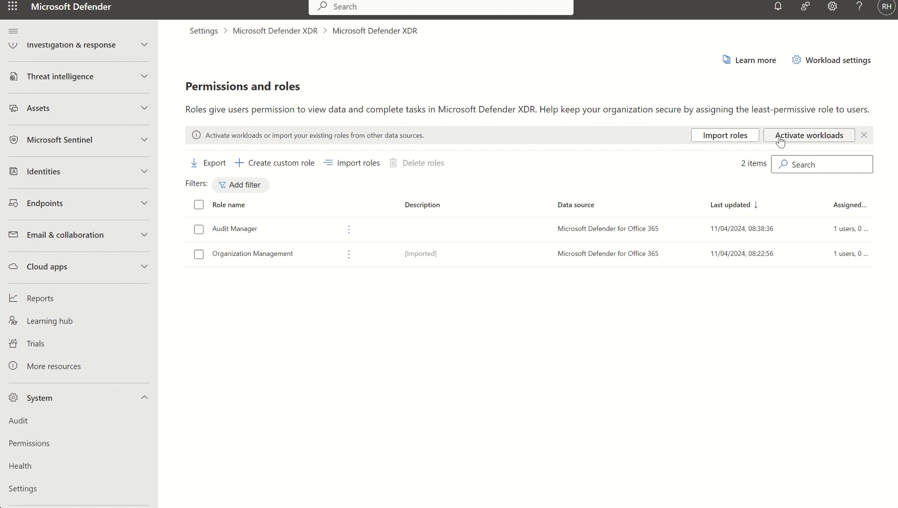
mouse_move(786, 141)
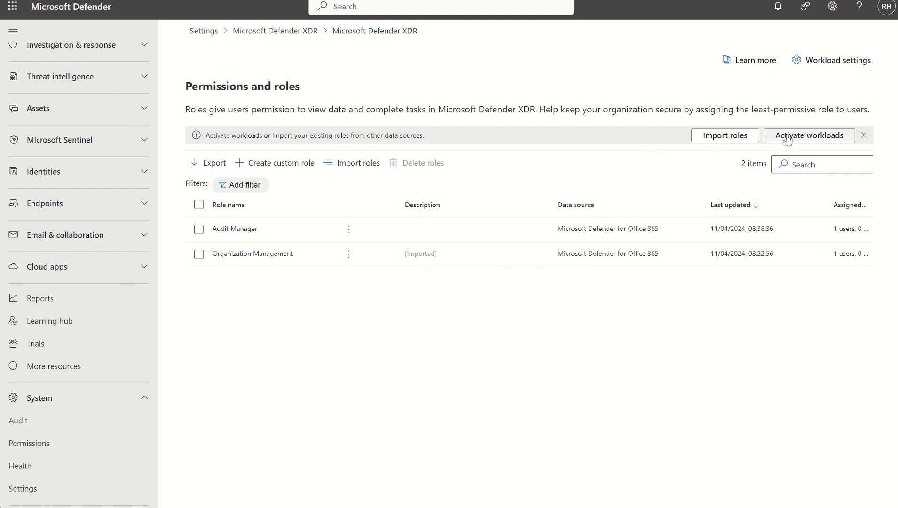
mouse_move(510, 229)
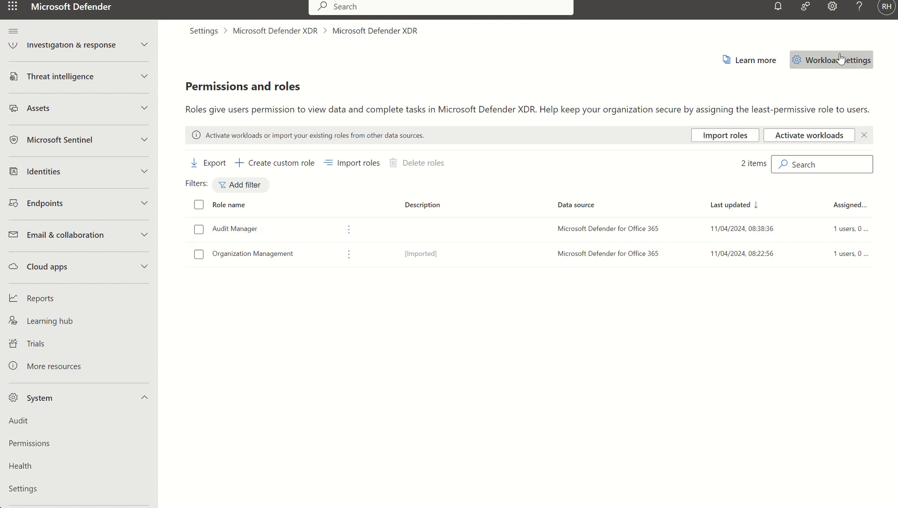
mouse_move(809, 135)
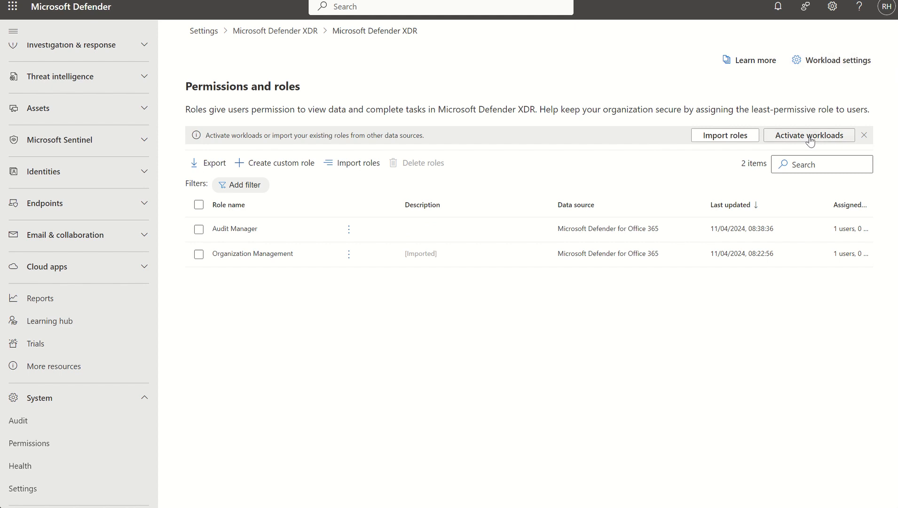
Step: Review the unified RBAC workload activation panel, close it, and go to Workload settings
click(808, 136)
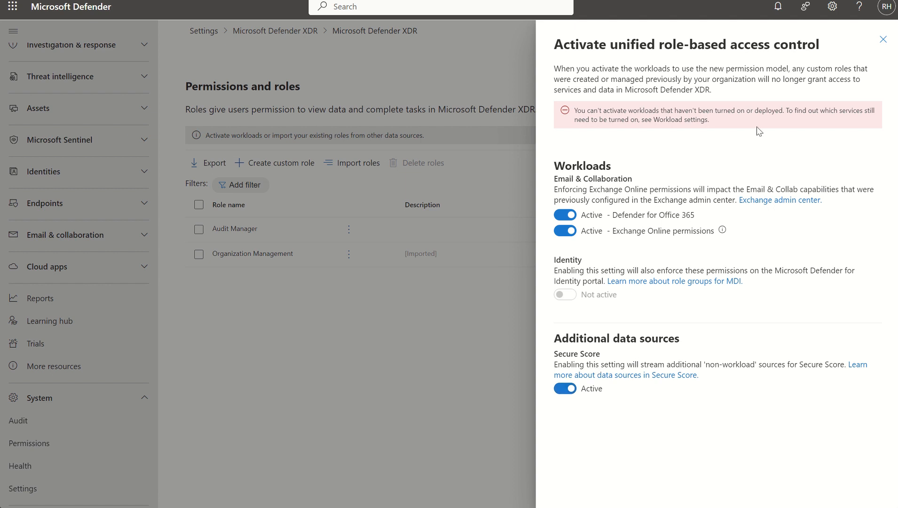
click(882, 39)
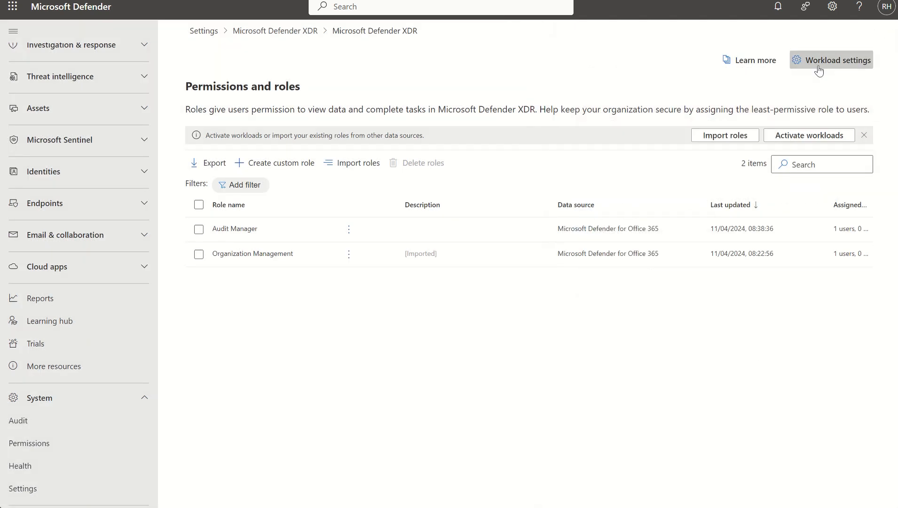
click(831, 60)
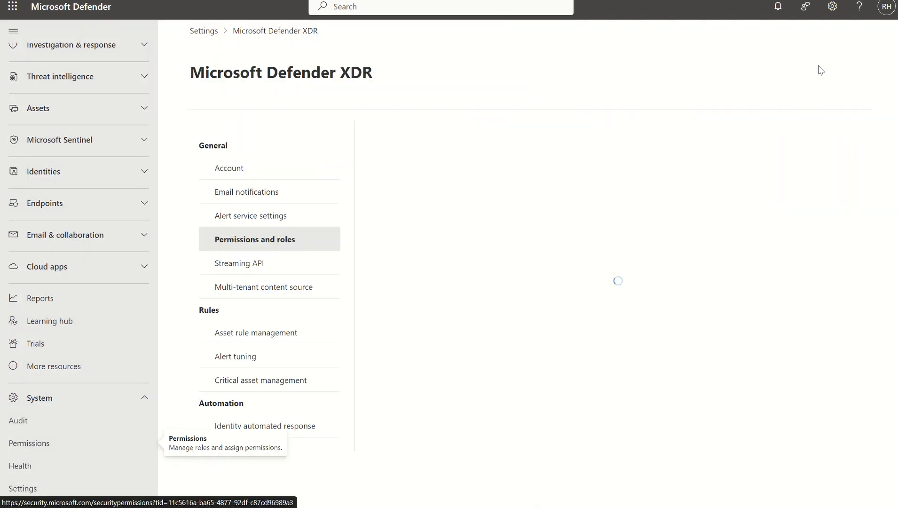